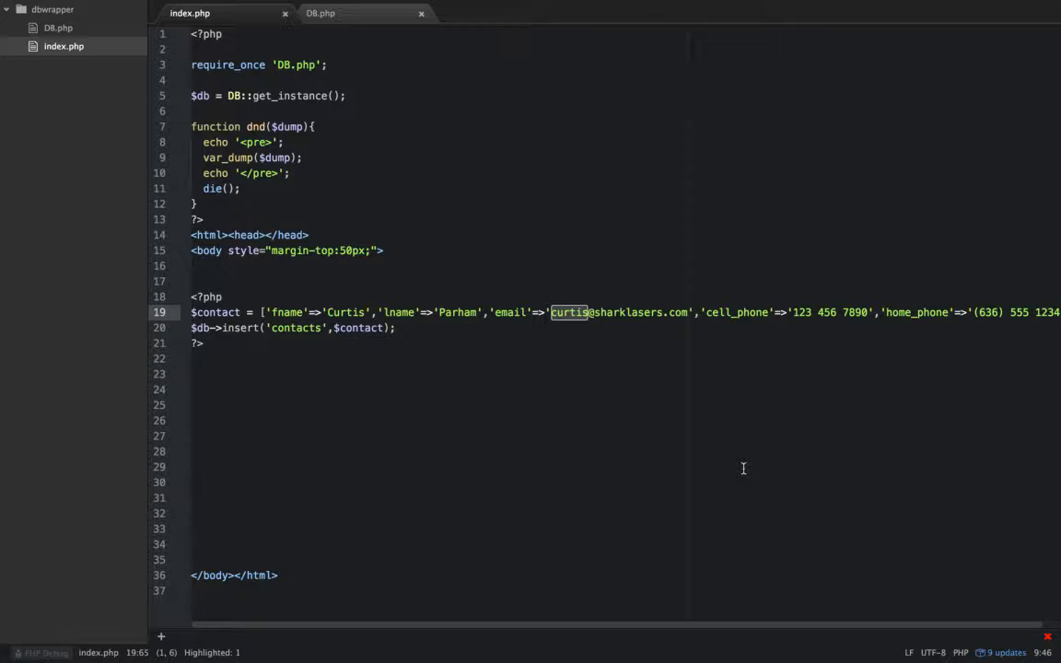
mouse_move(357, 11)
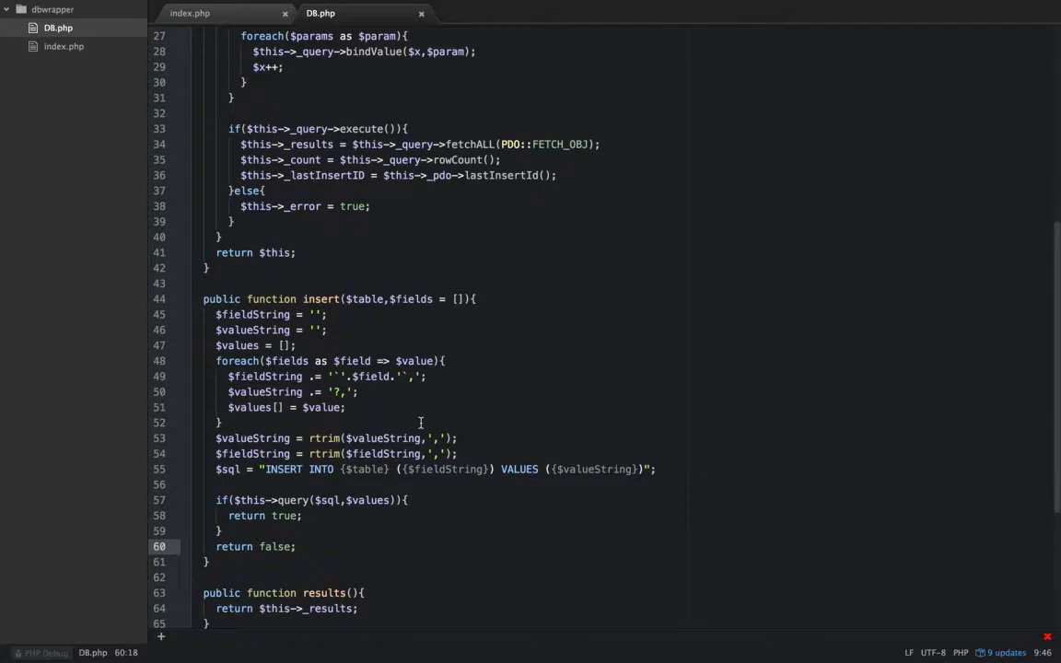
Step: Scroll DB.php down to the empty space below the insert() method
scroll(down, 3)
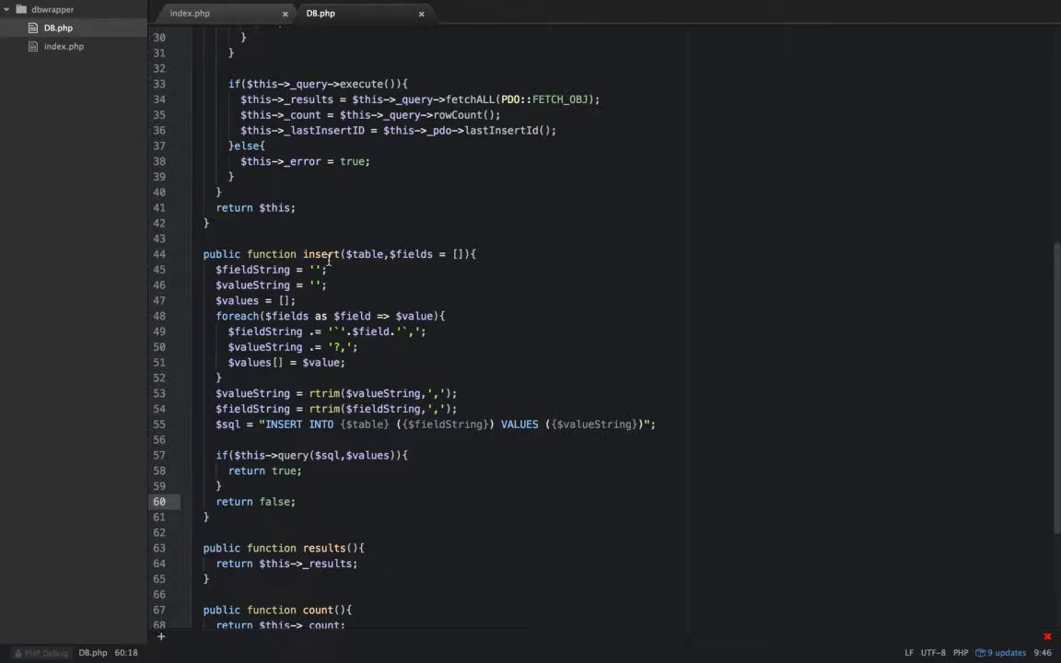
scroll(down, 3)
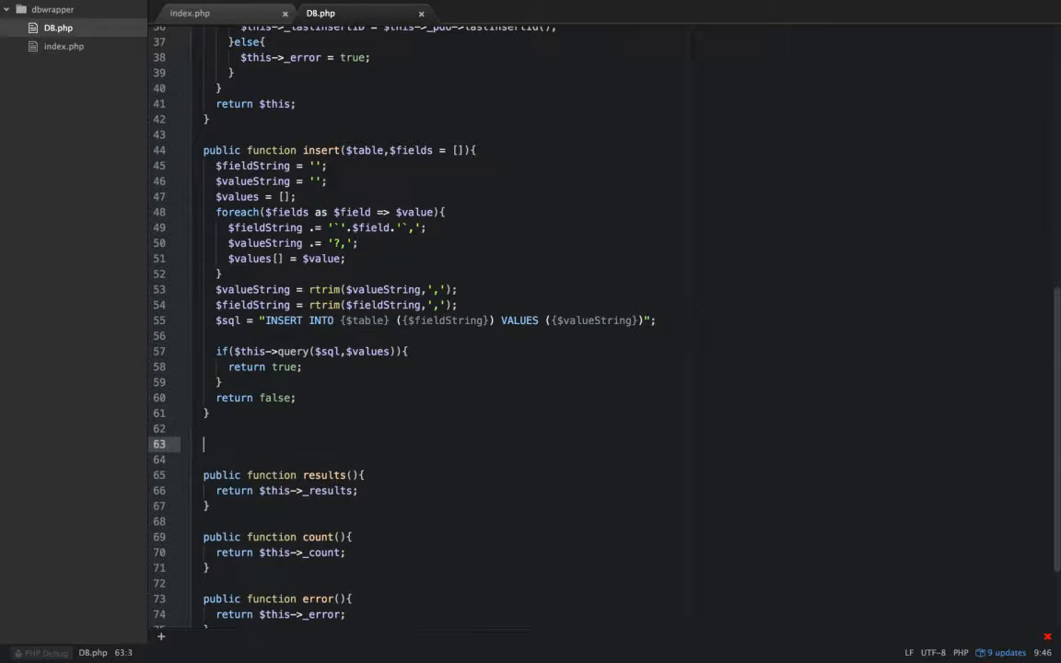
Step: Declare public function update($table, $id, $fields = []) with an empty body below insert()
text(pu)
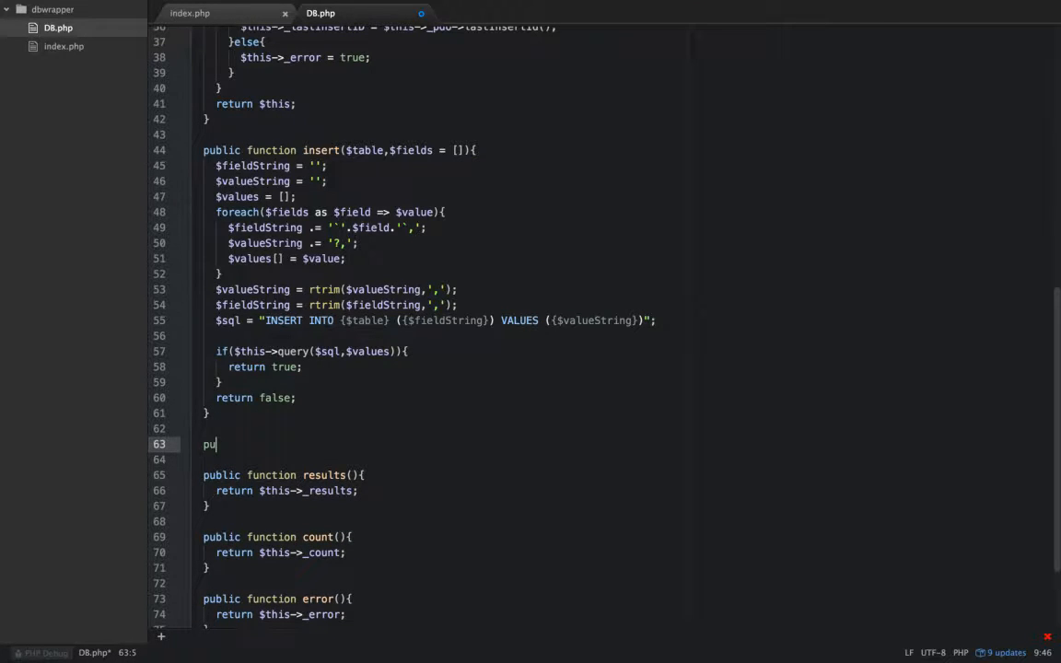
text(c)
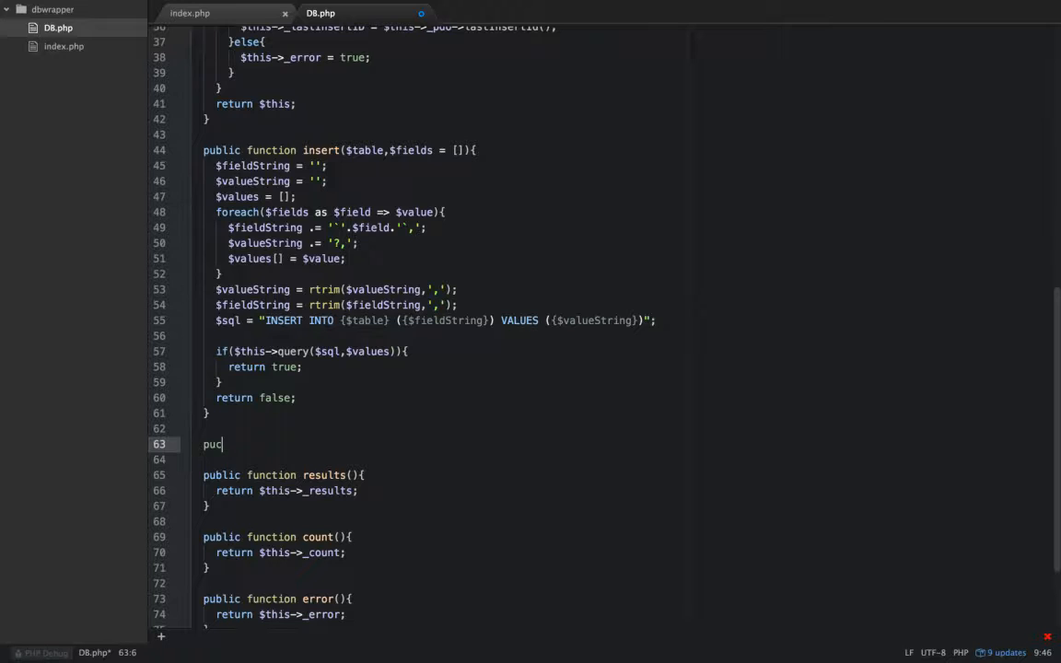
text(public)
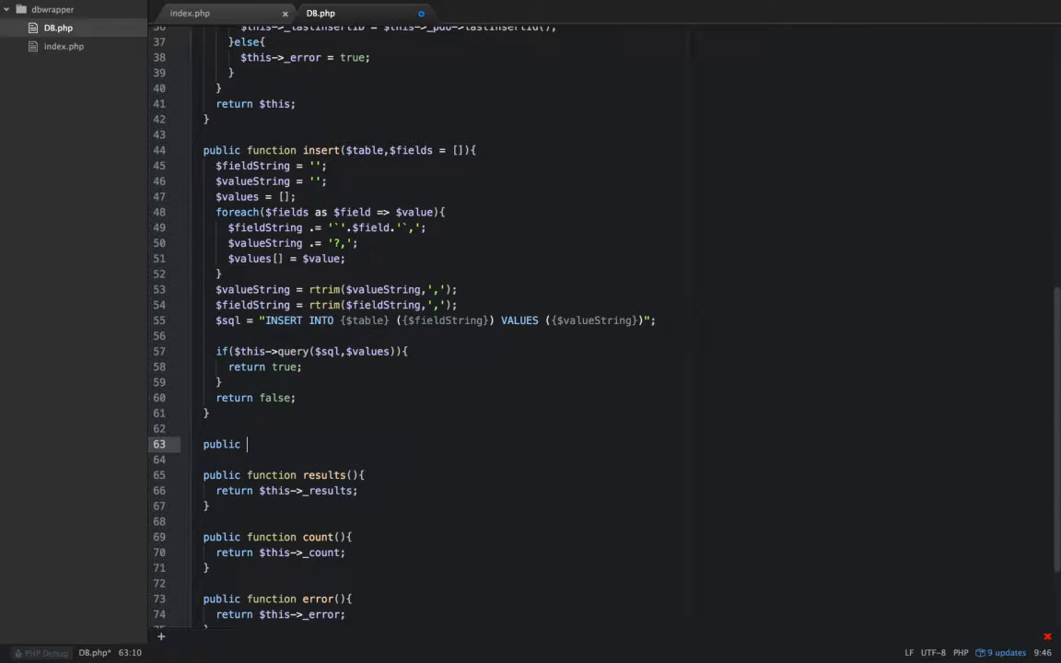
text(function)
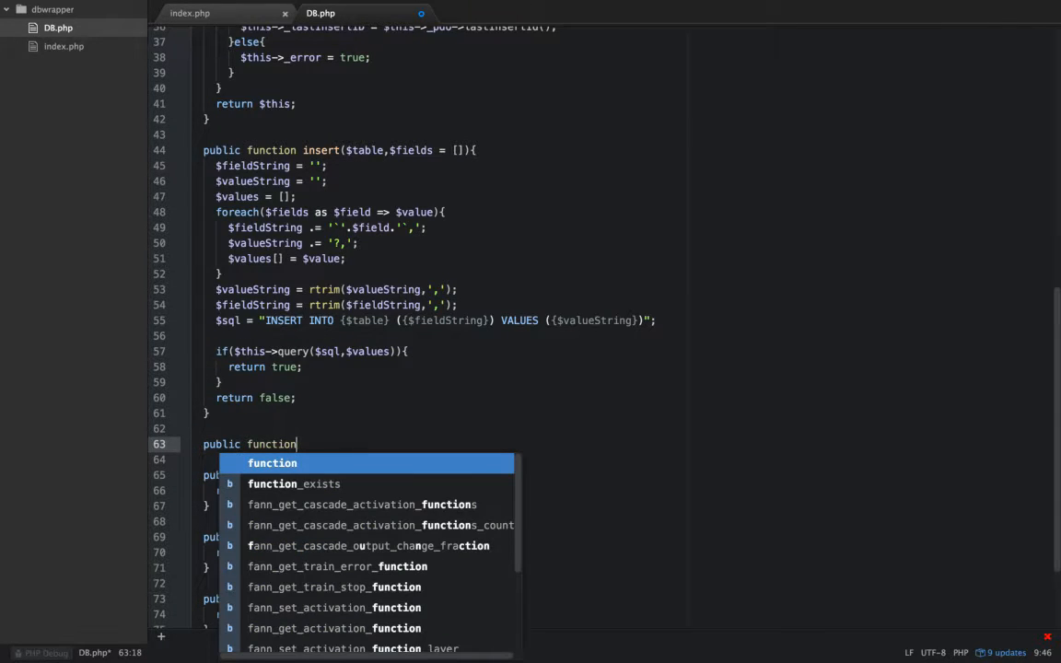
text(upda)
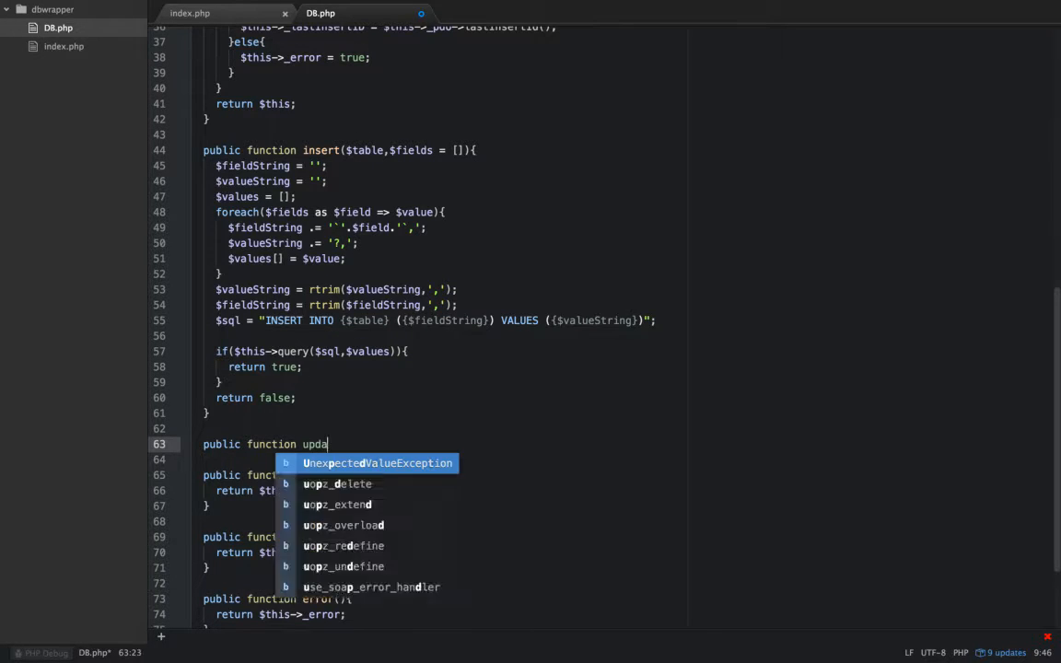
text(te(){)
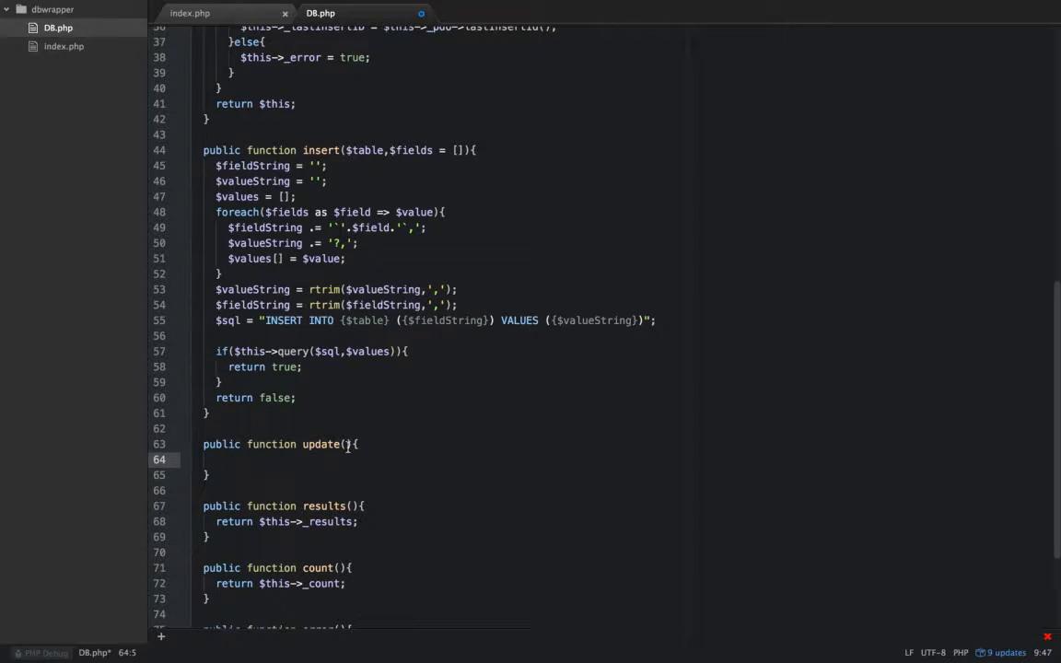
text($)
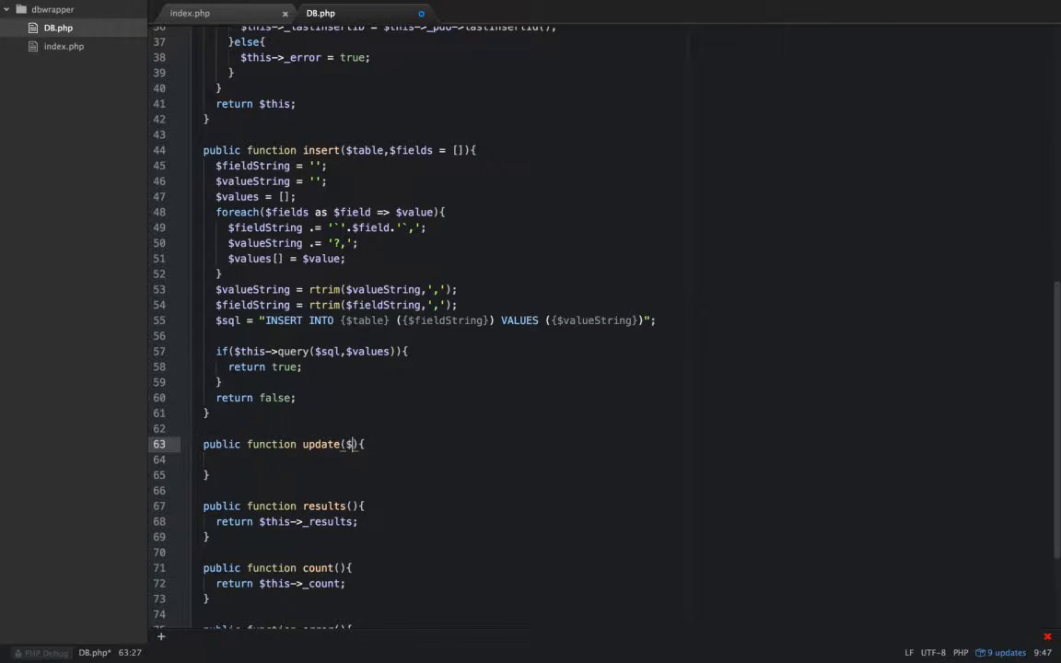
text(av)
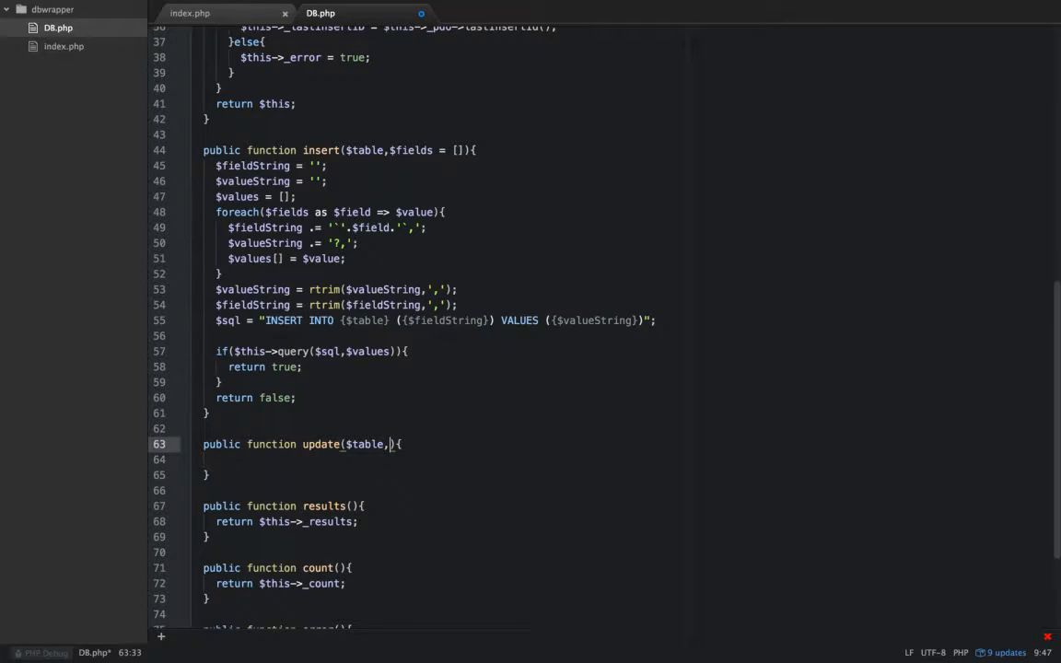
text($id)
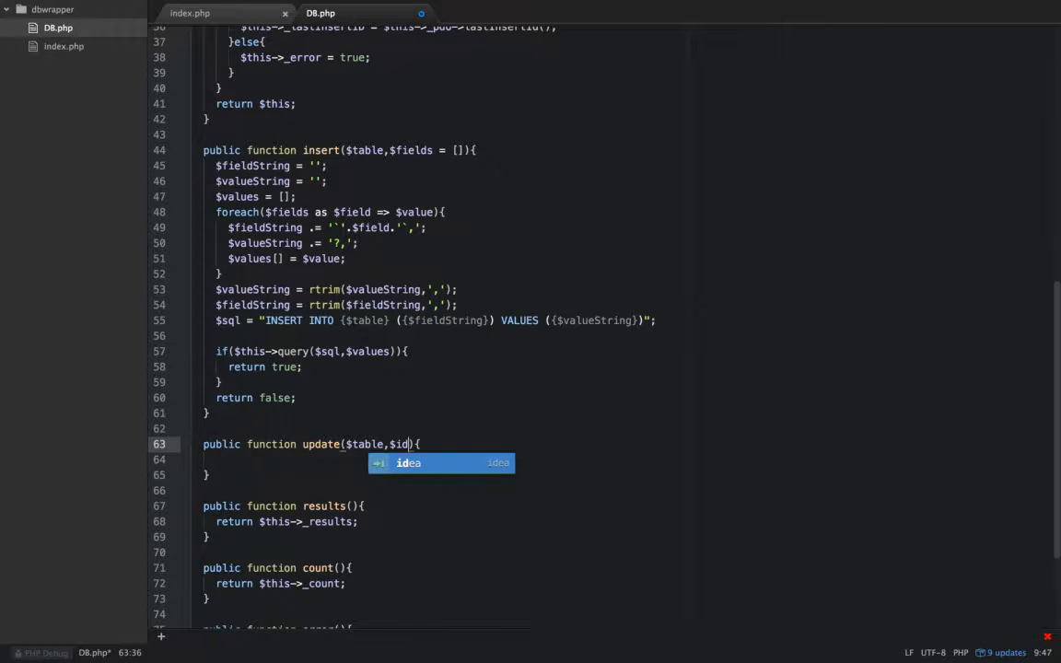
text(,)
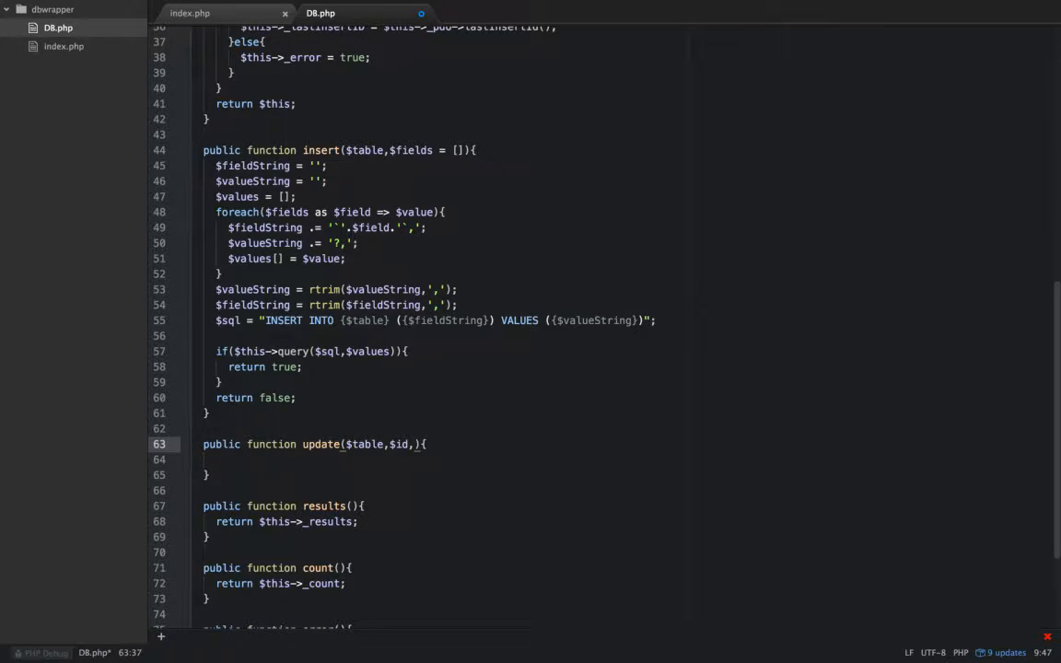
text(fields = [)
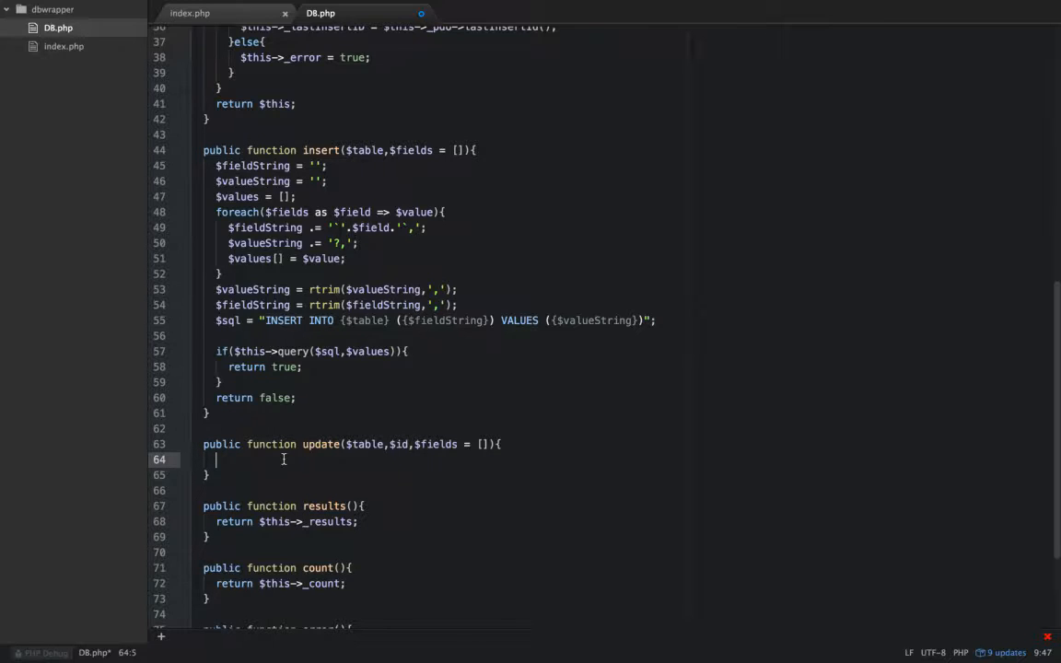
Step: Write $sql = "UPDATE contacts SET fname = 'Curt' WHERE id = 2"; inside update()
text($s)
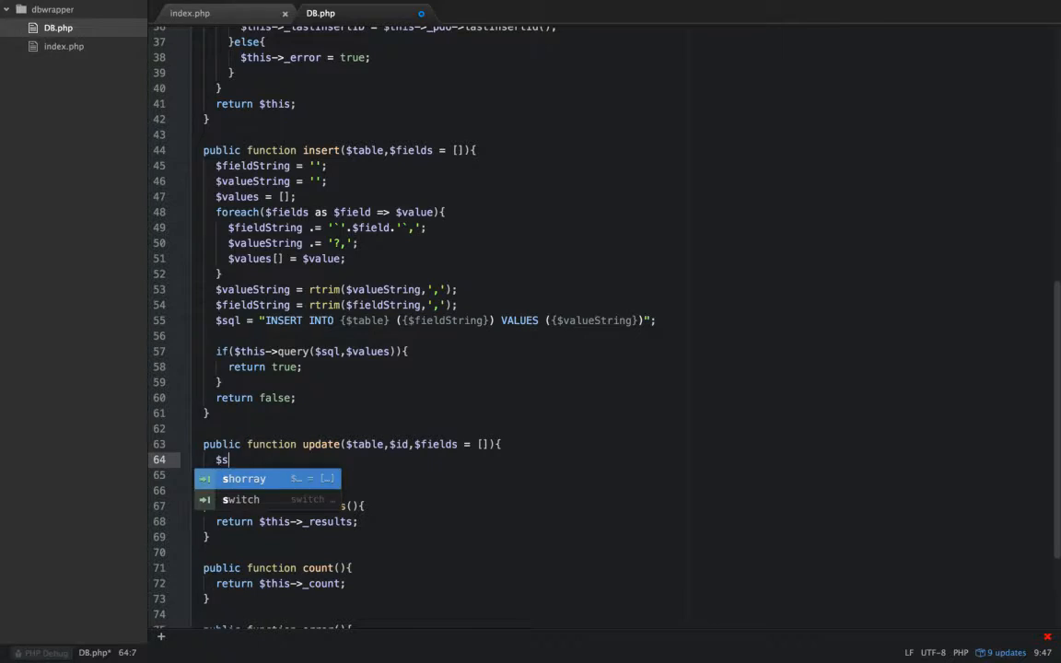
text(ql ="")
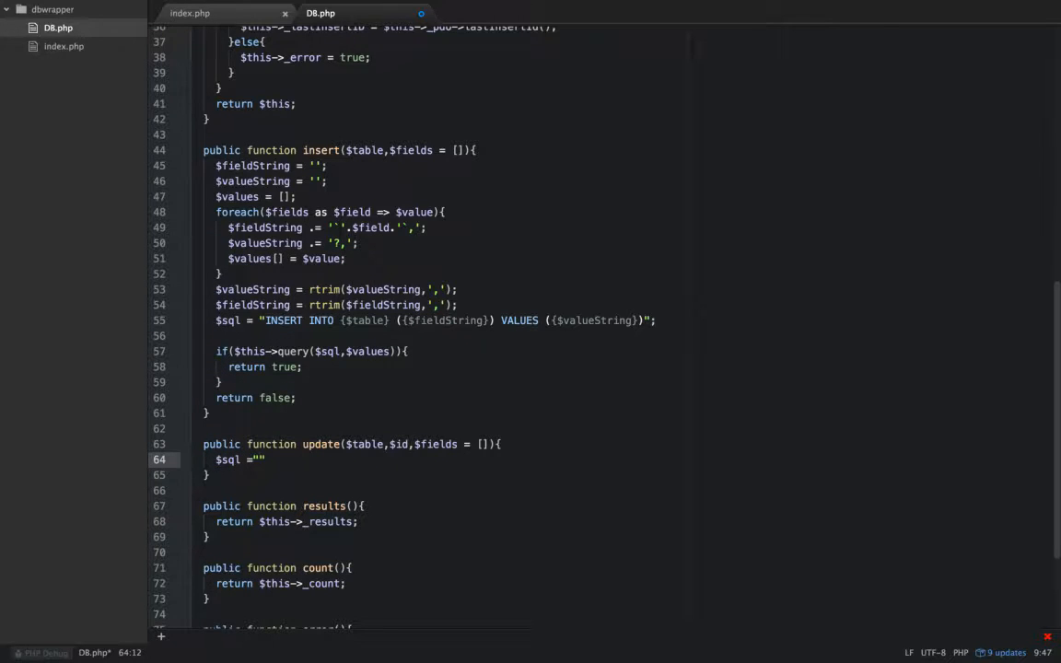
text(;)
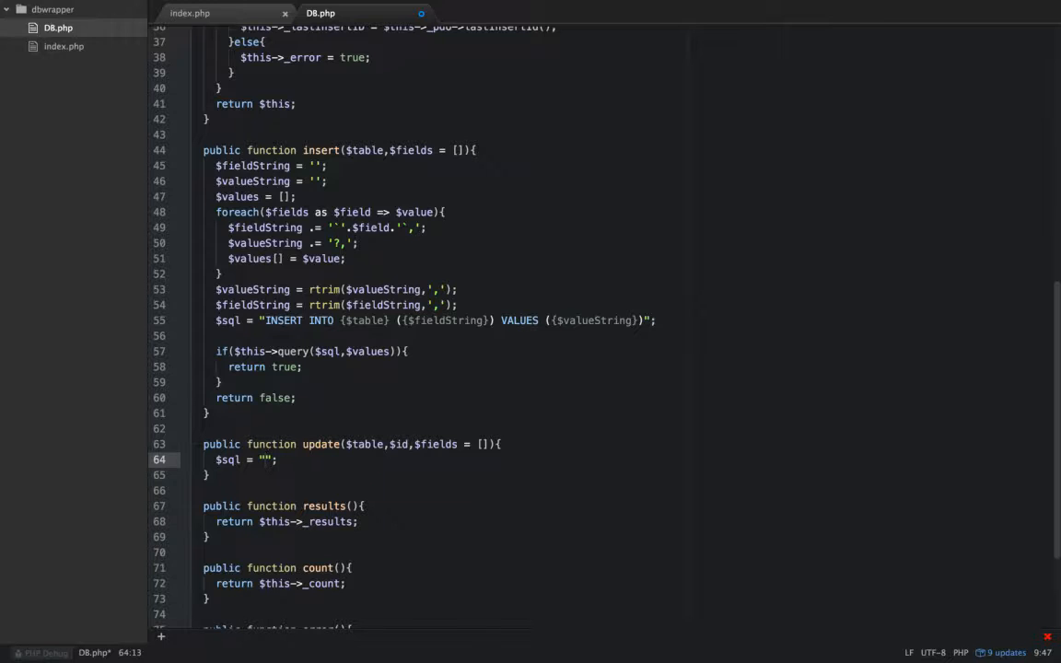
text(UPDATE)
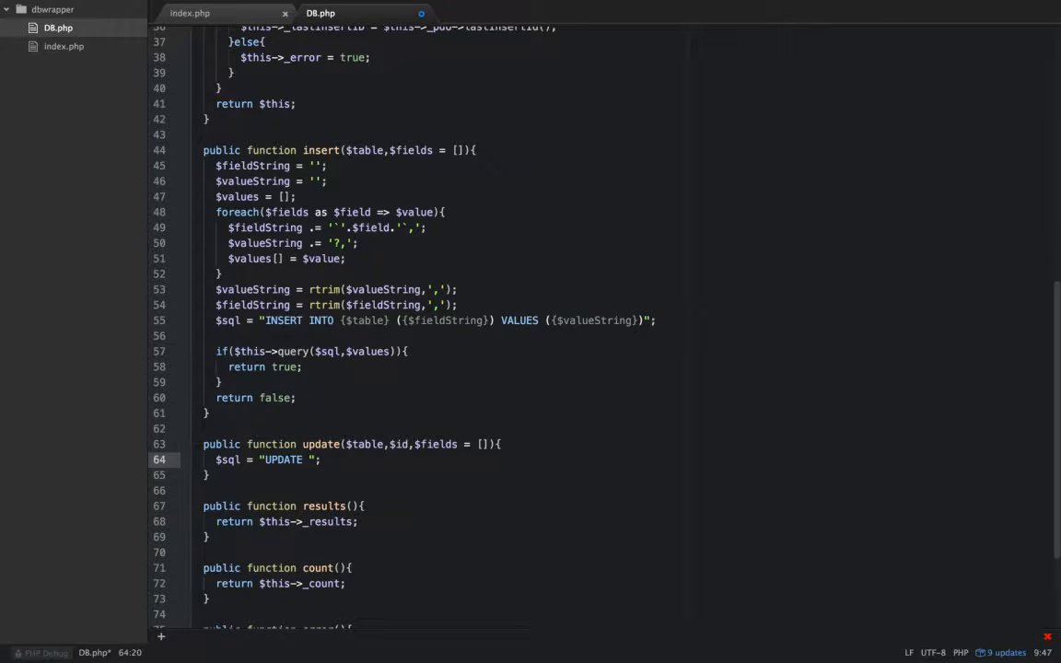
text(contacts)
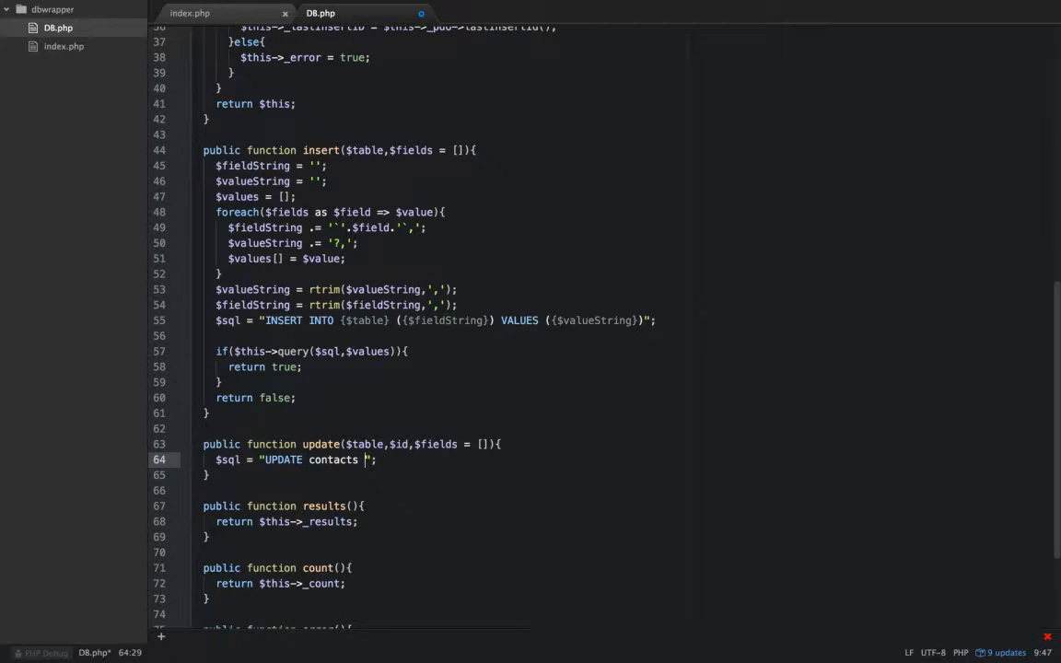
text(SET)
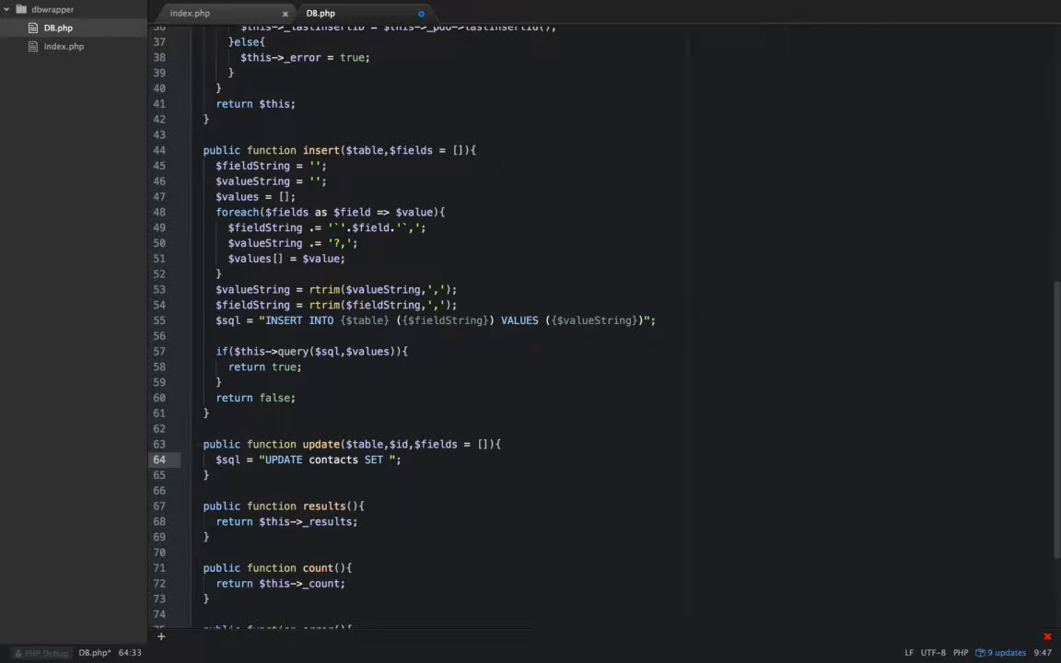
text(fname = ')
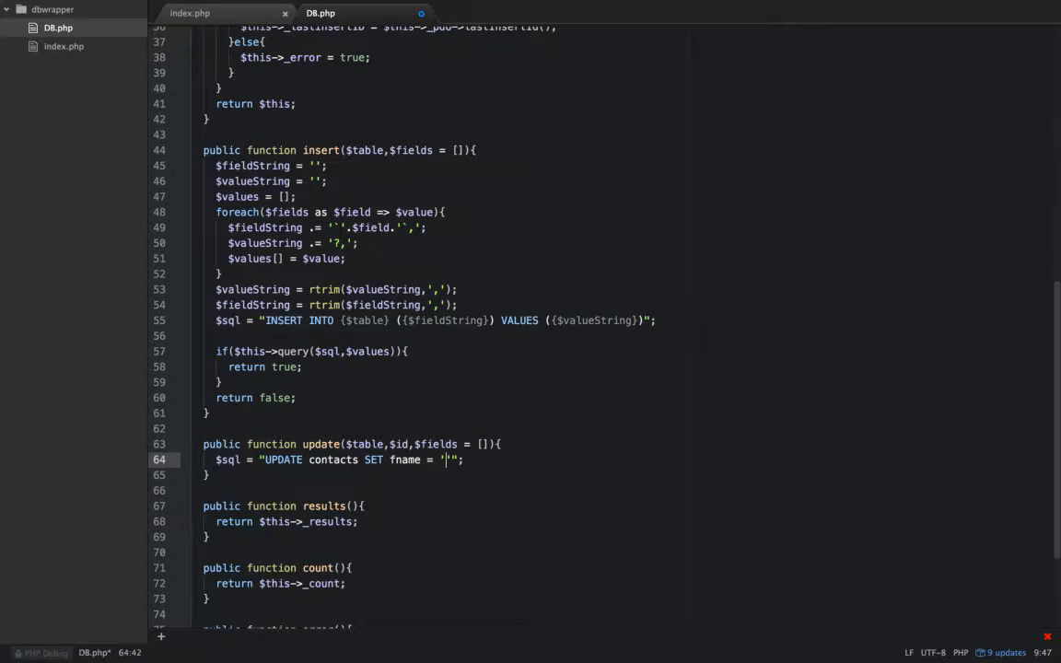
text(Curt)
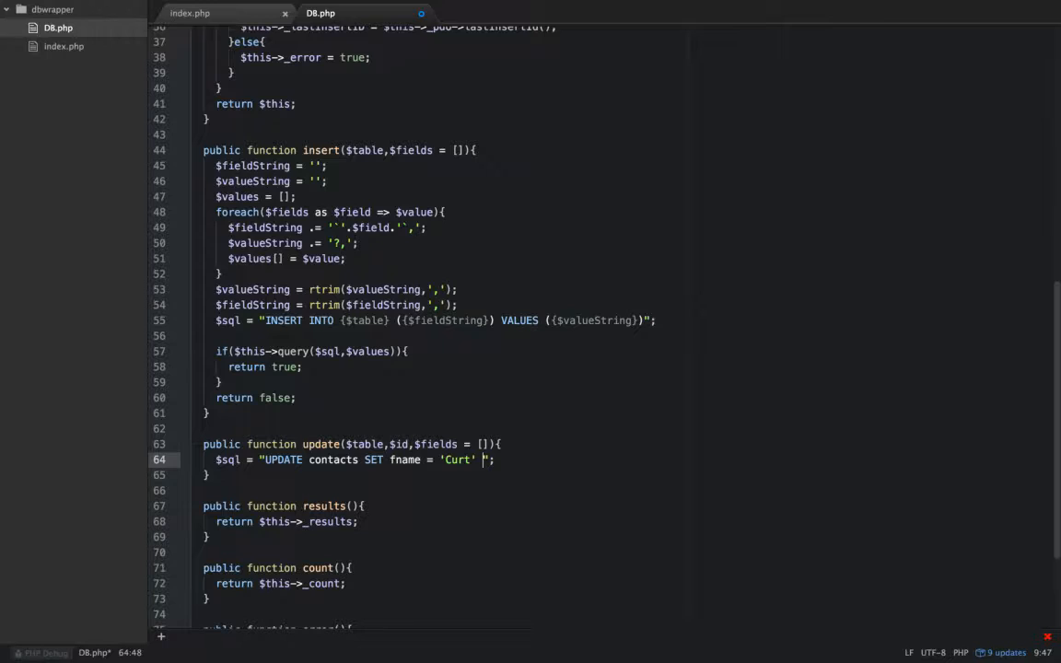
text(WHERE)
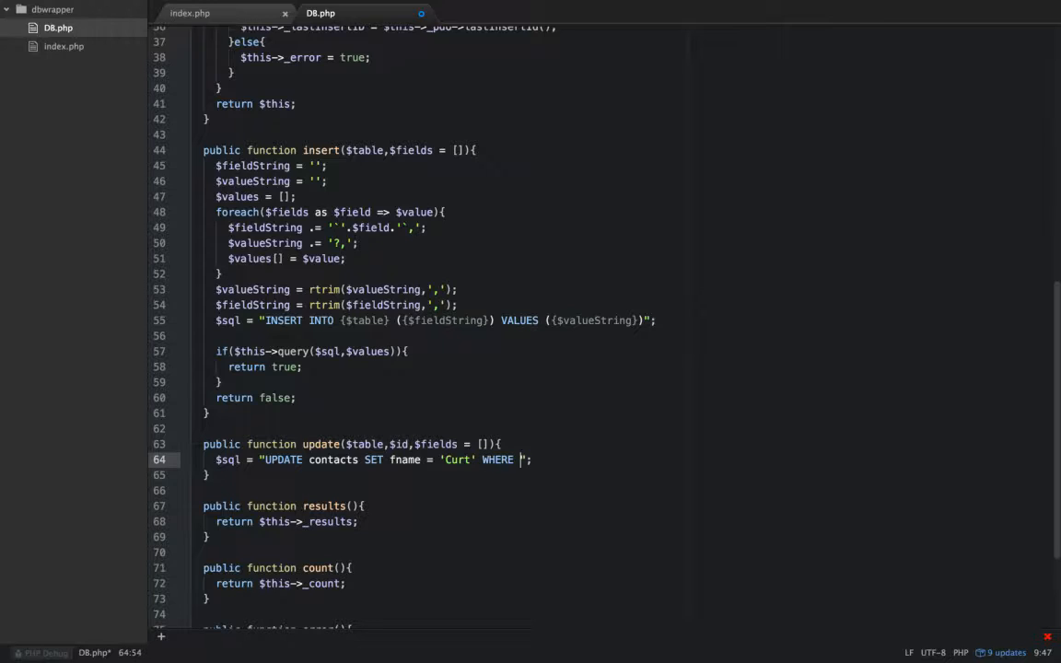
text(id =)
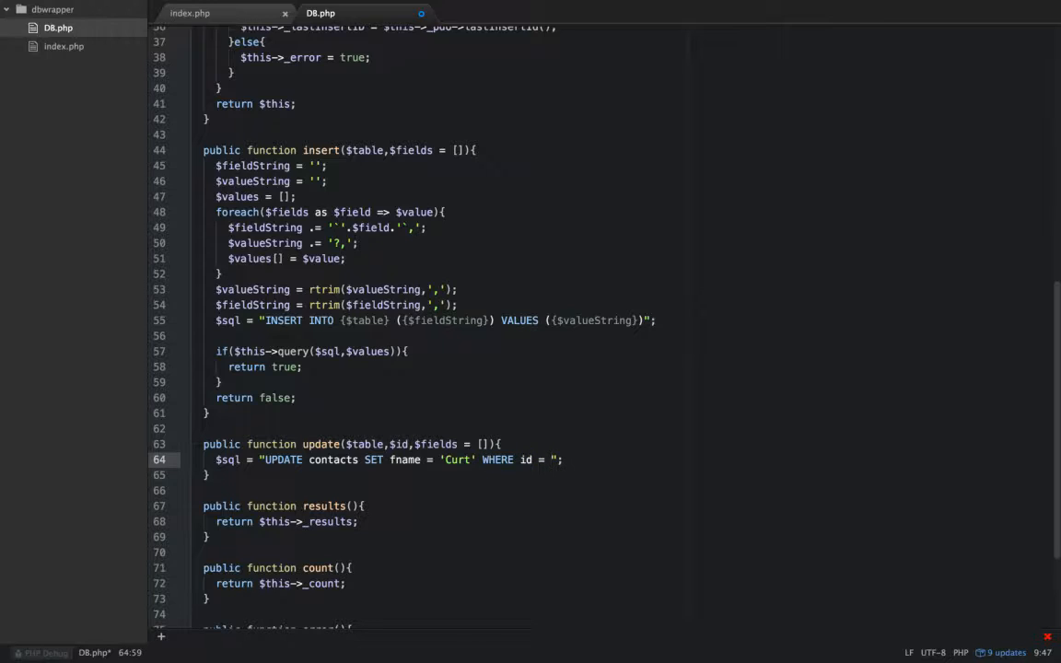
text(2)
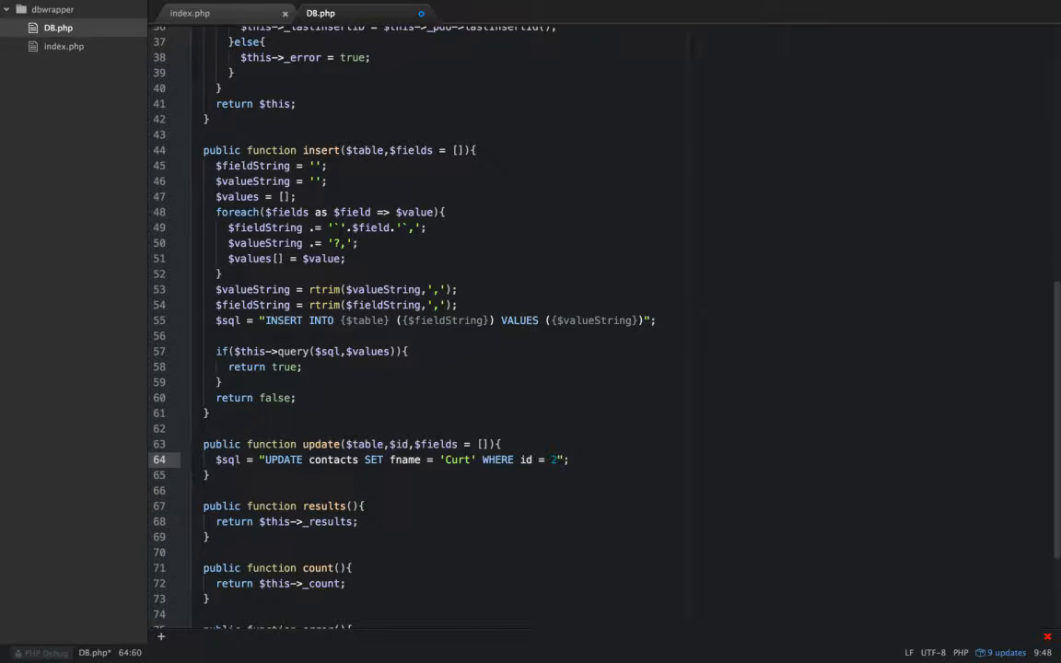
Step: Replace the hard-coded contacts table name in the query with {$table}
click(501, 443)
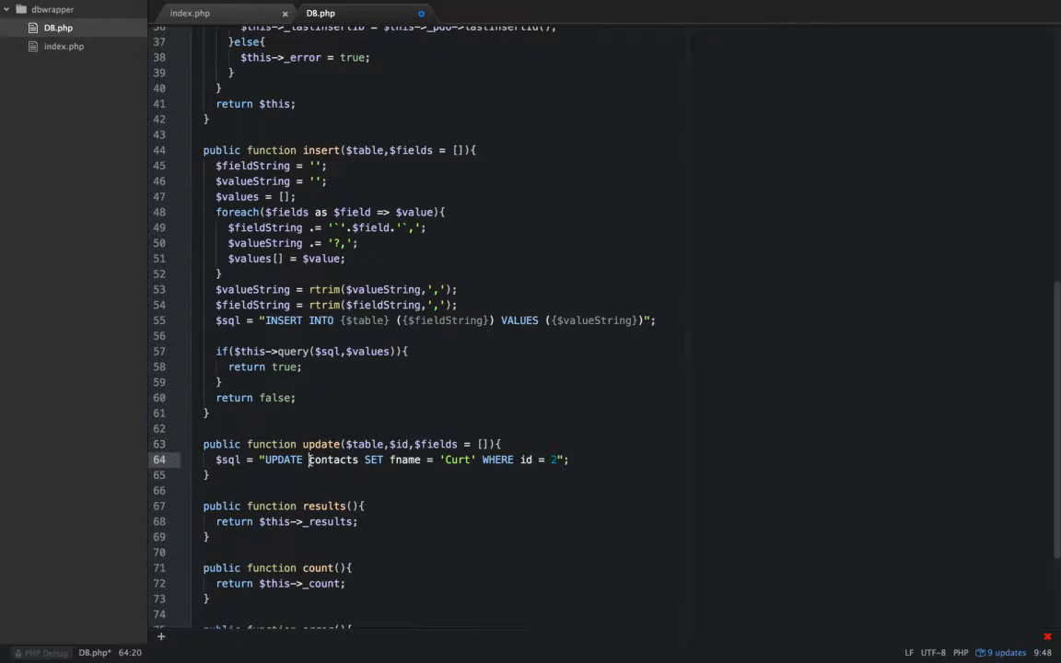
text({})
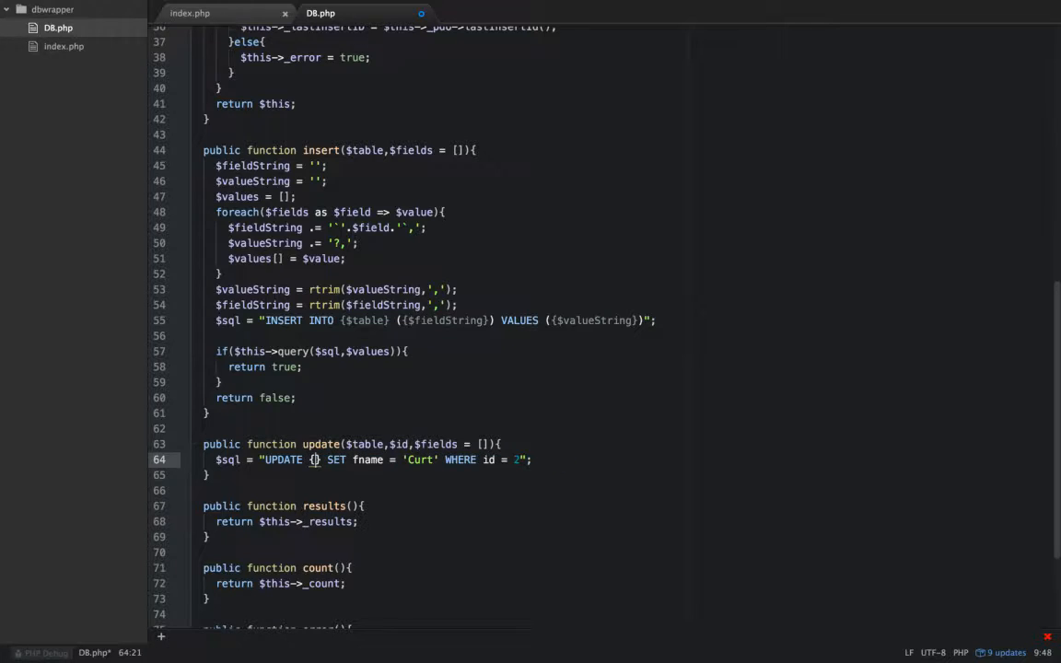
text(table)
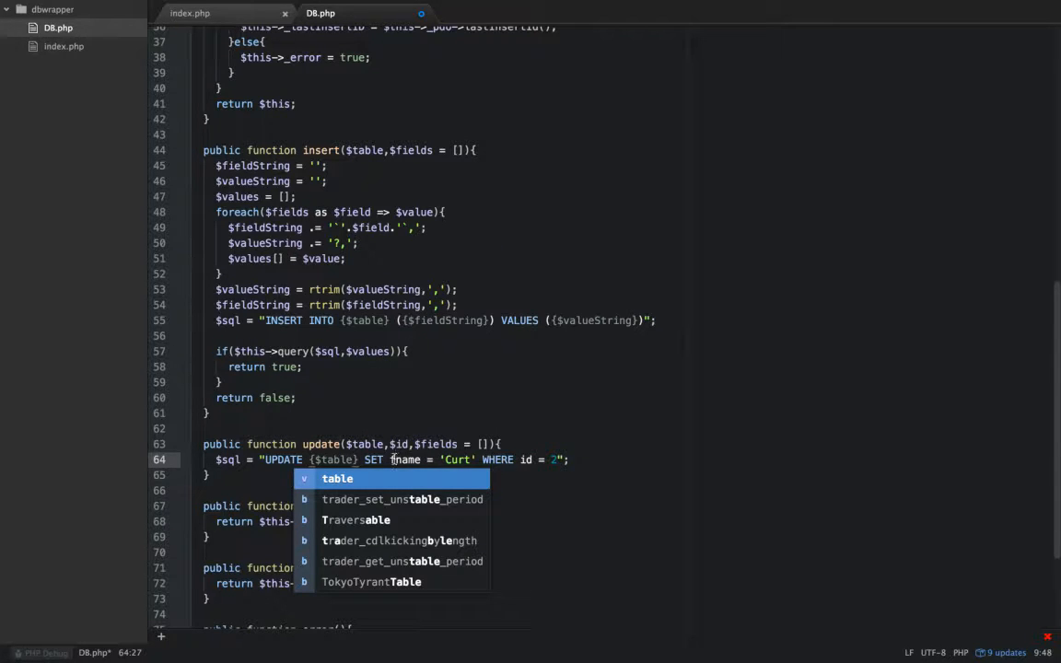
key(Escape)
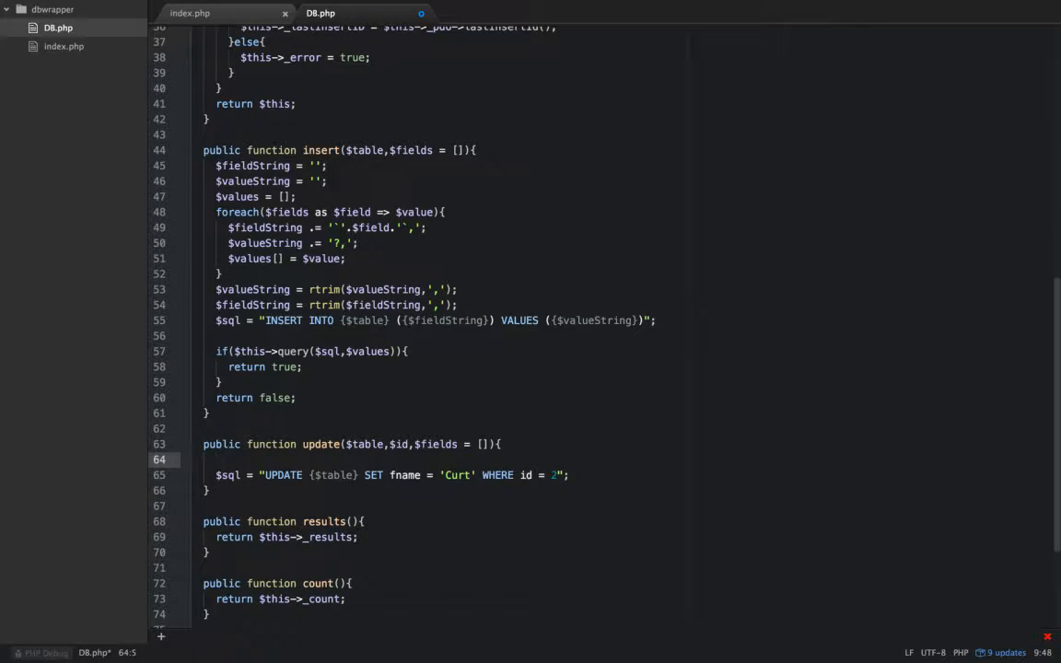
Step: Initialize $fieldString = '' and $values = [] above the $sql line
text($fi)
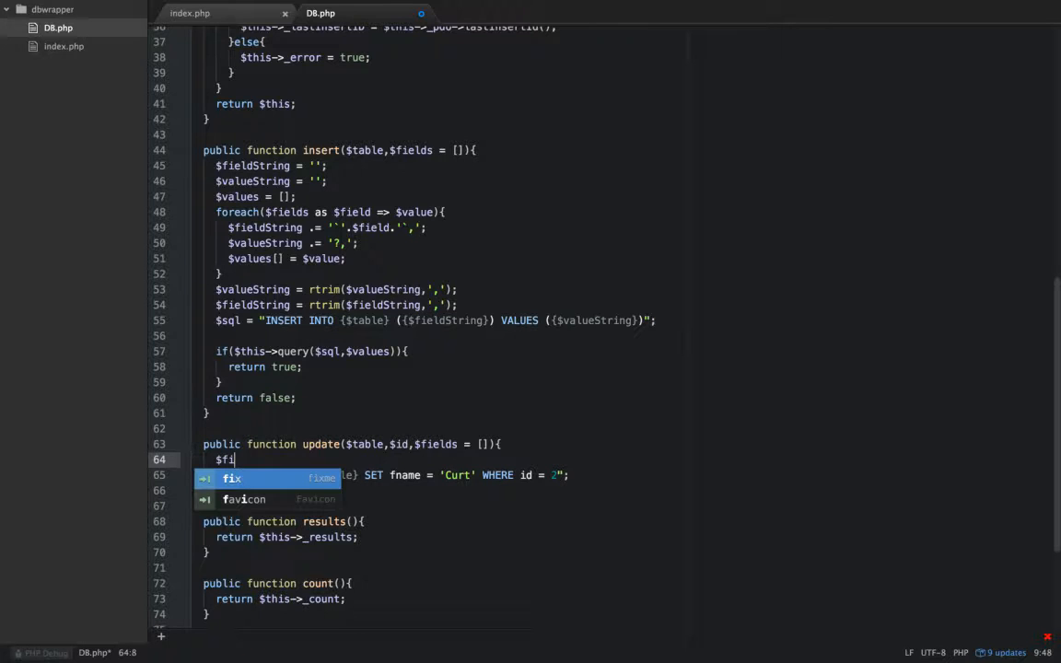
text(elds)
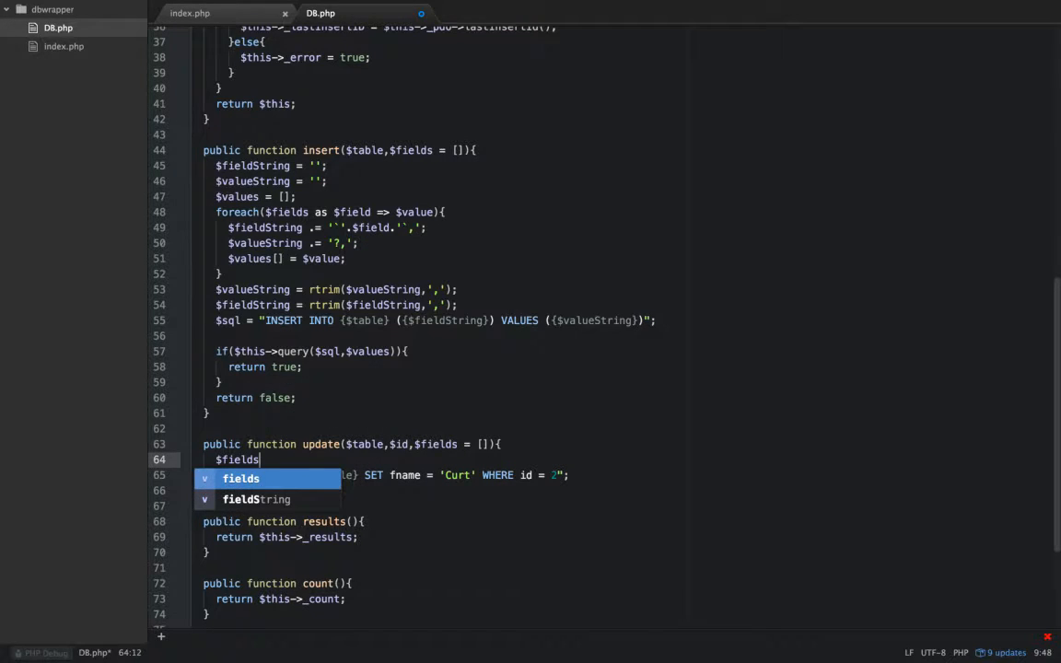
text(String)
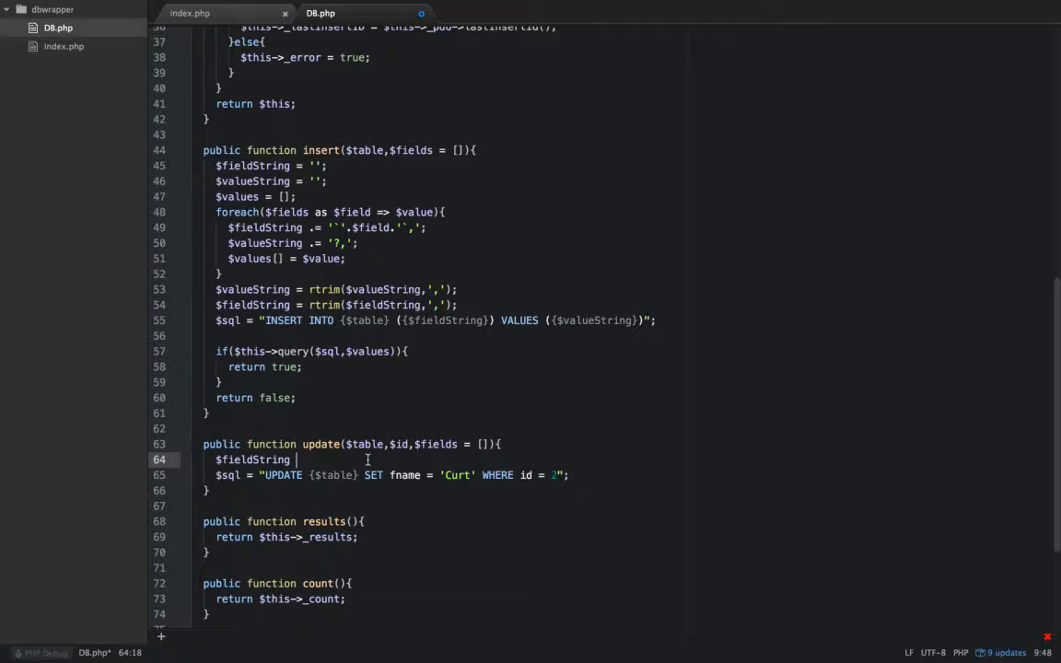
text(= '';)
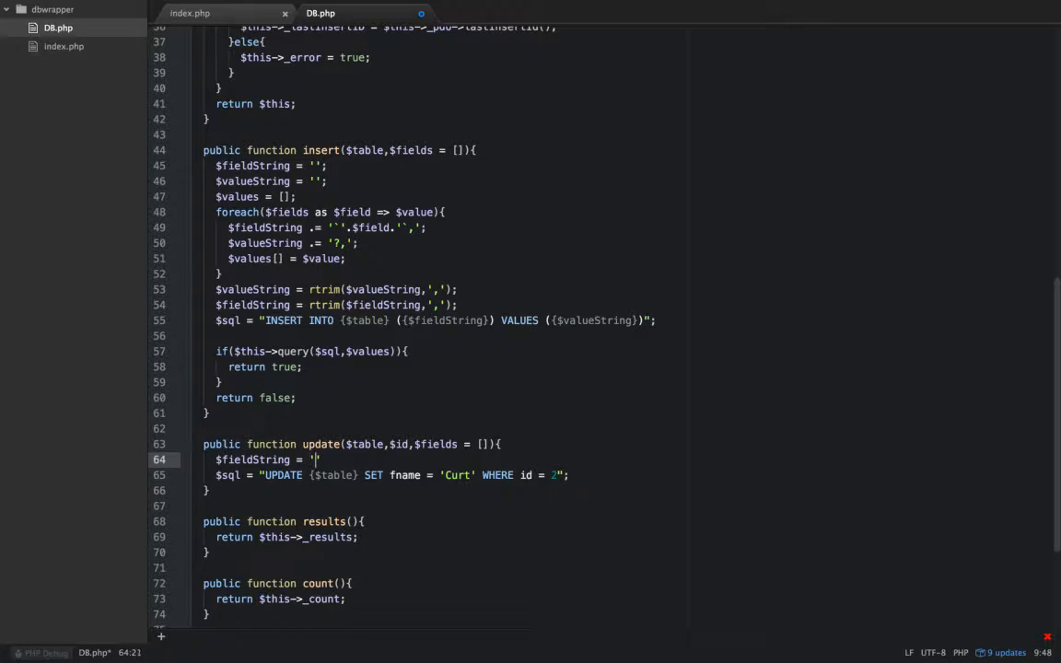
key(enter)
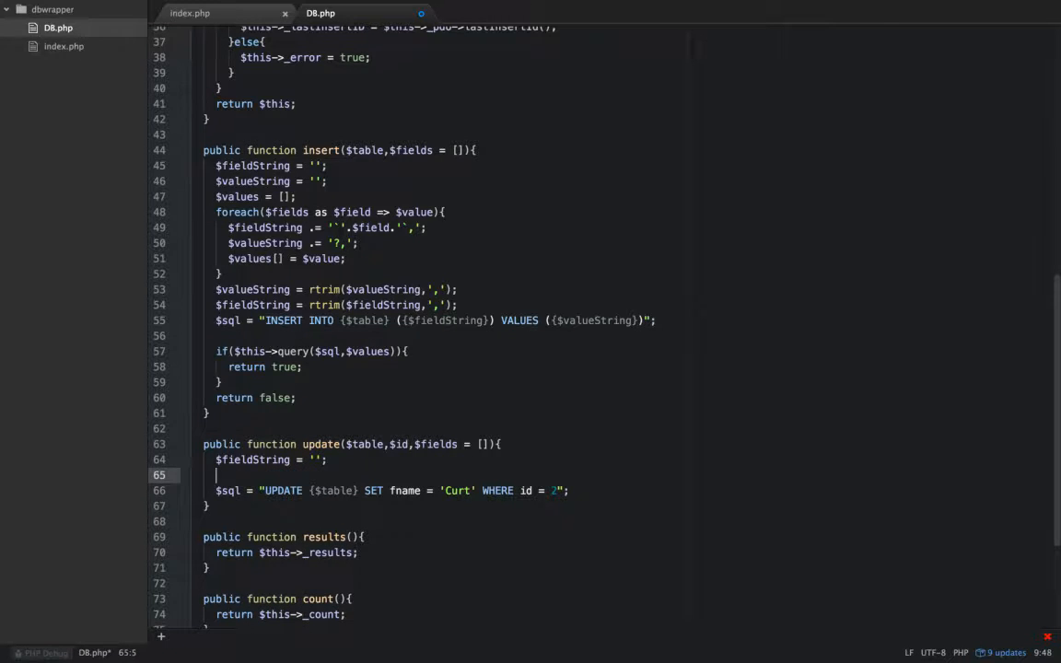
text($values = [];)
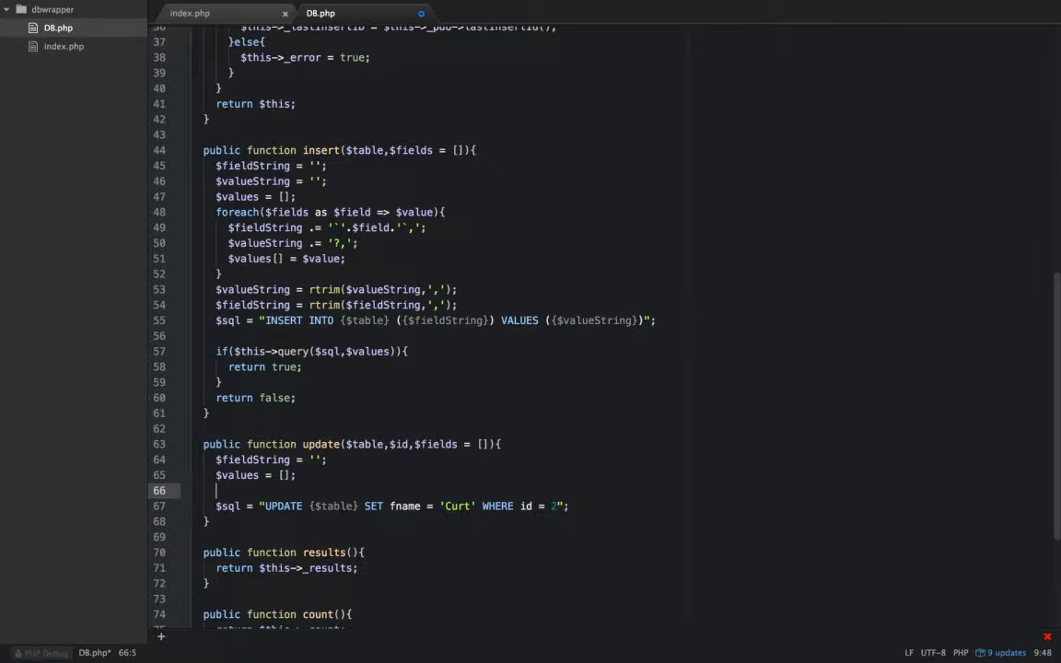
Step: Loop foreach($fields as $field => $value) appending ' '.$field.' = ?,' to $fieldString
text(fo)
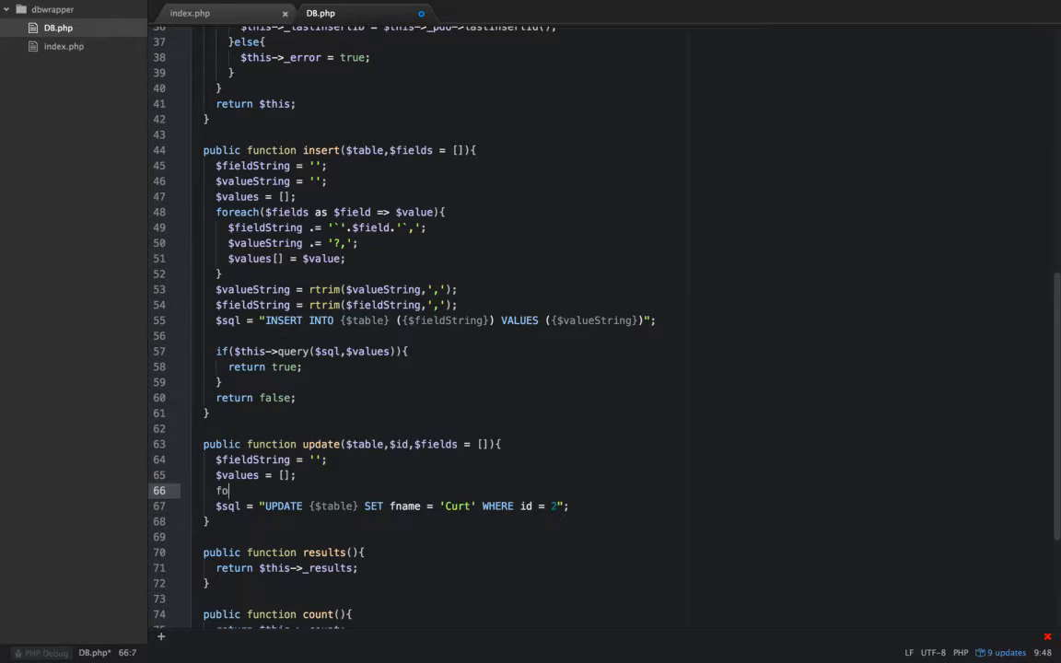
text(reach())
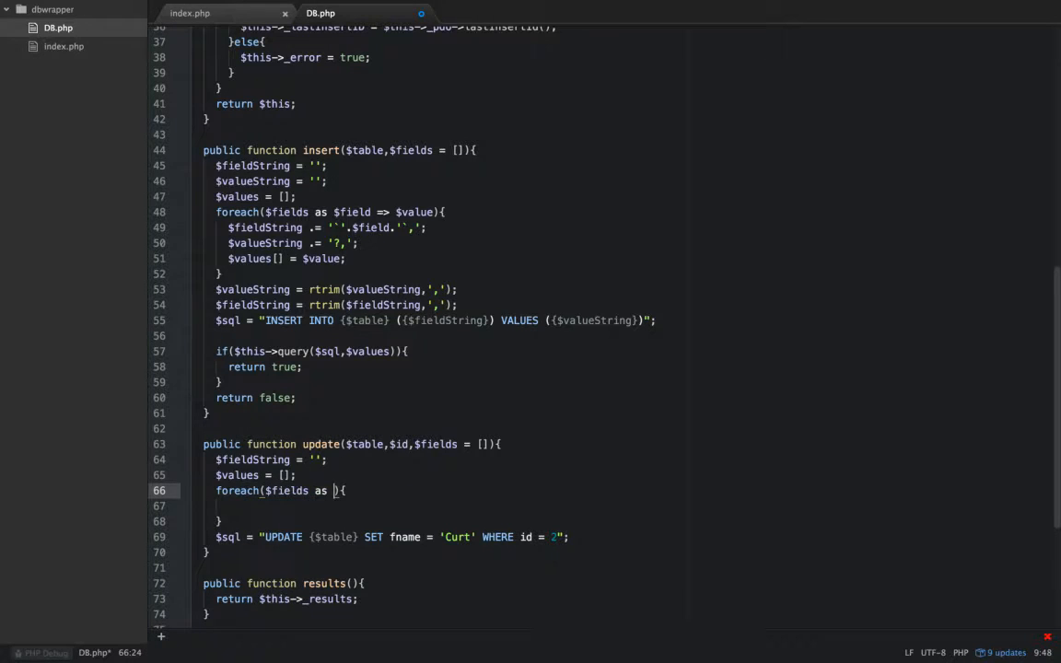
text($field)
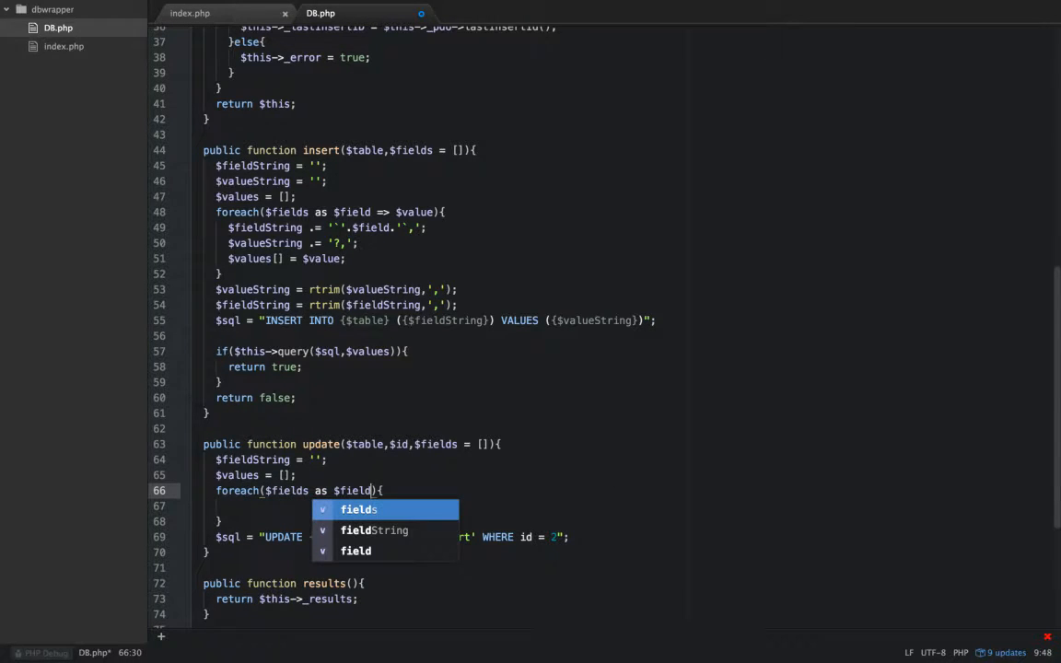
text(=> $value)
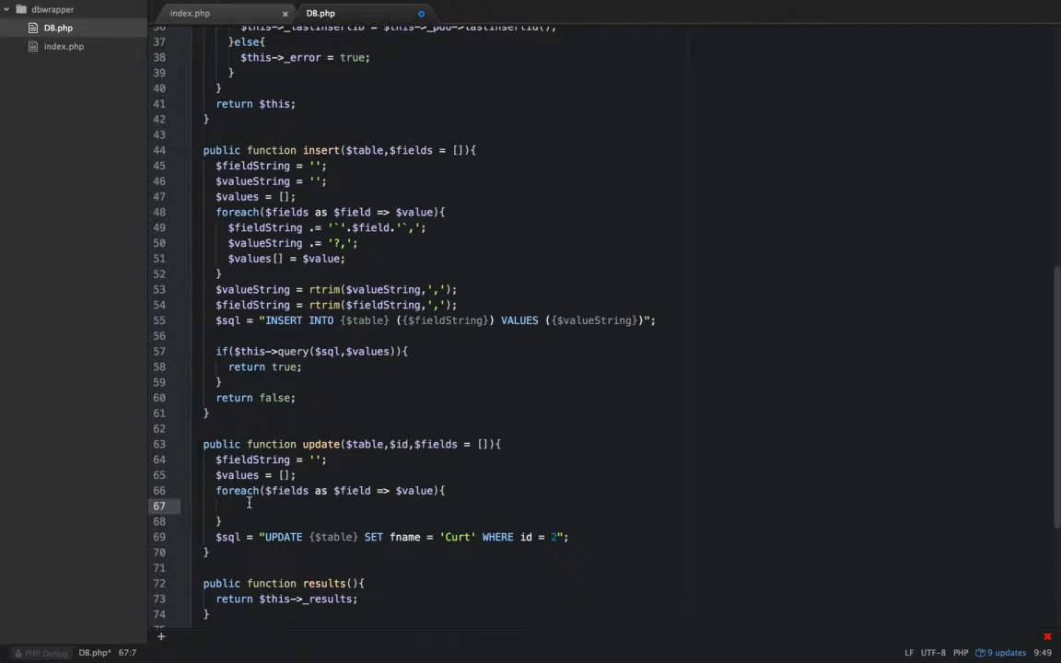
text($field)
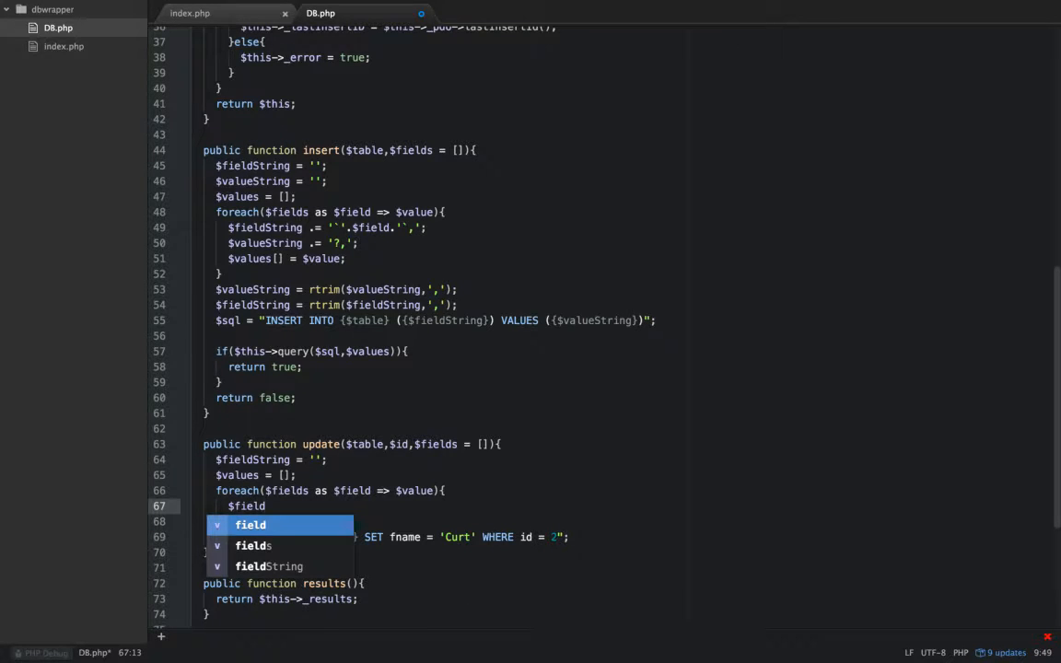
text(String ./)
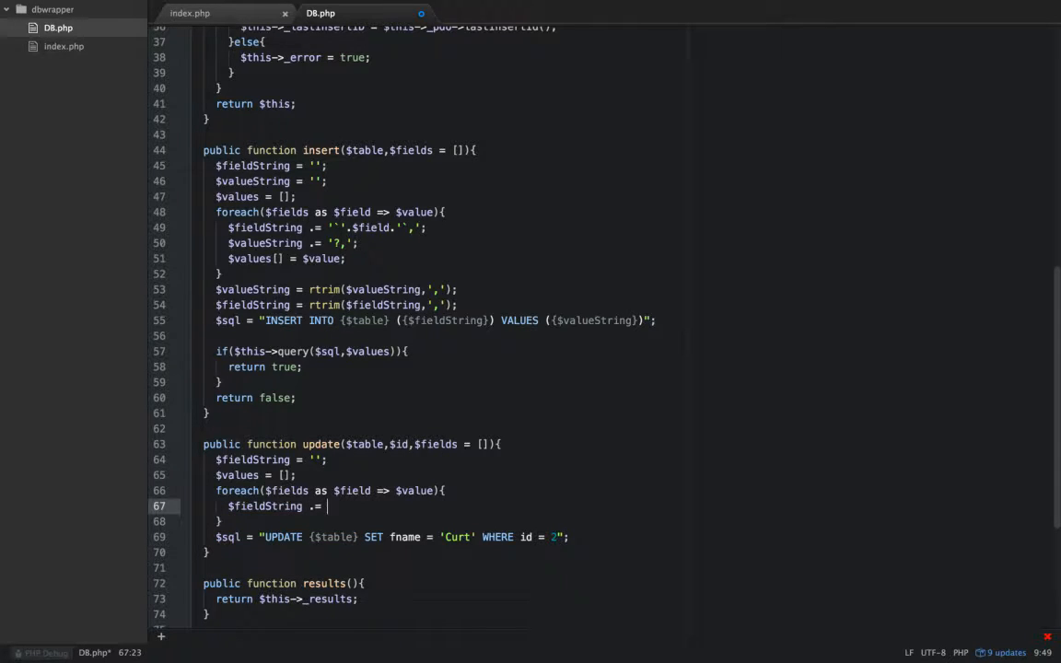
text(')
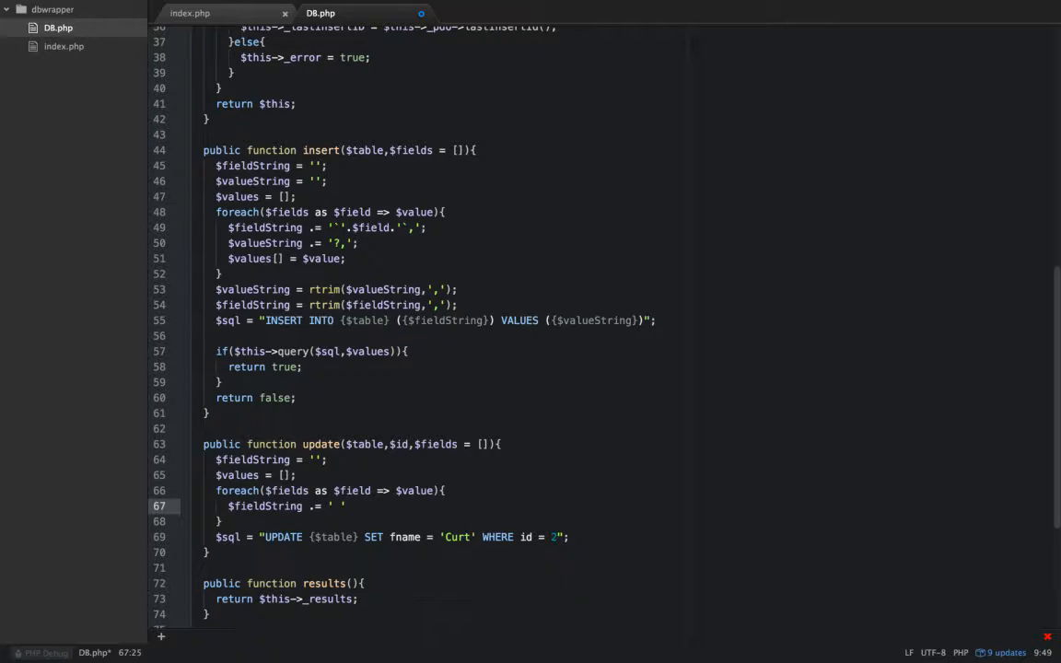
text(.)
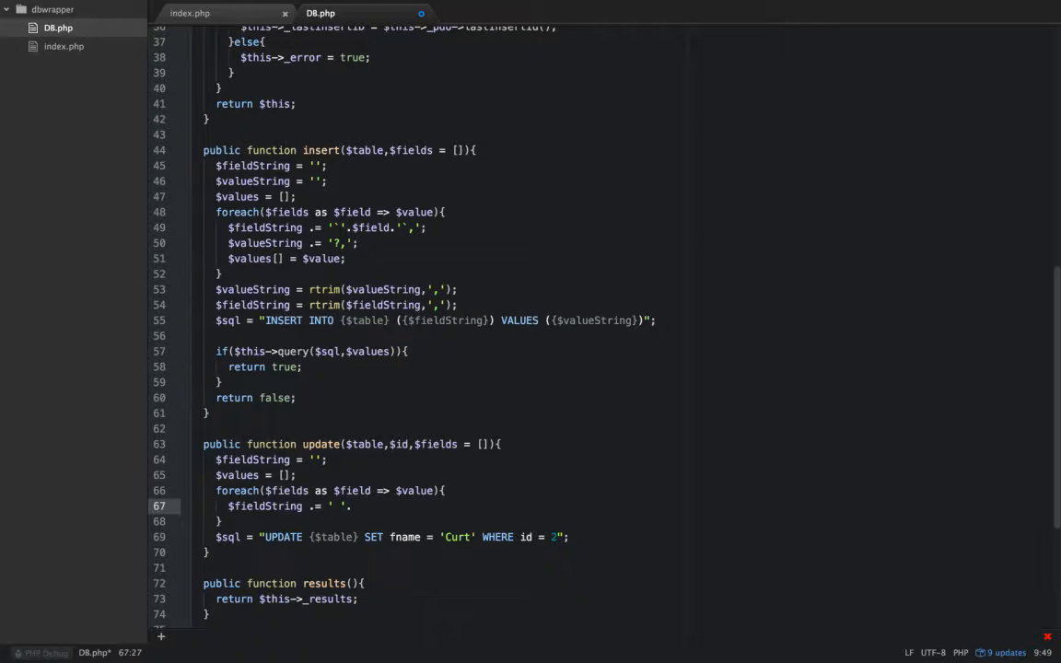
text($fie)
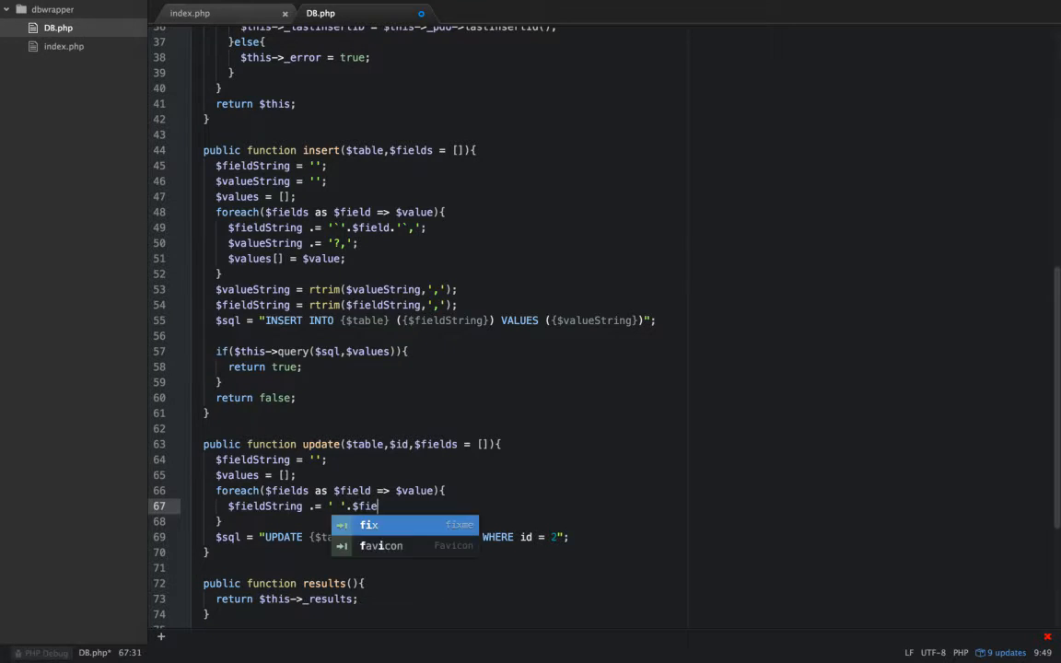
text(ld.'')
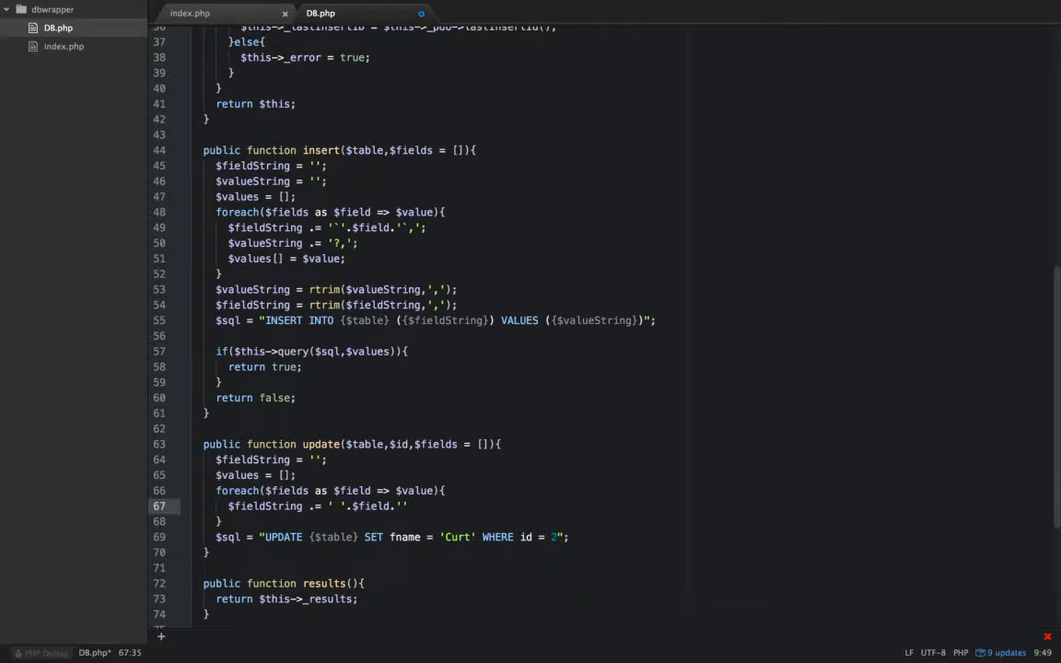
text(=)
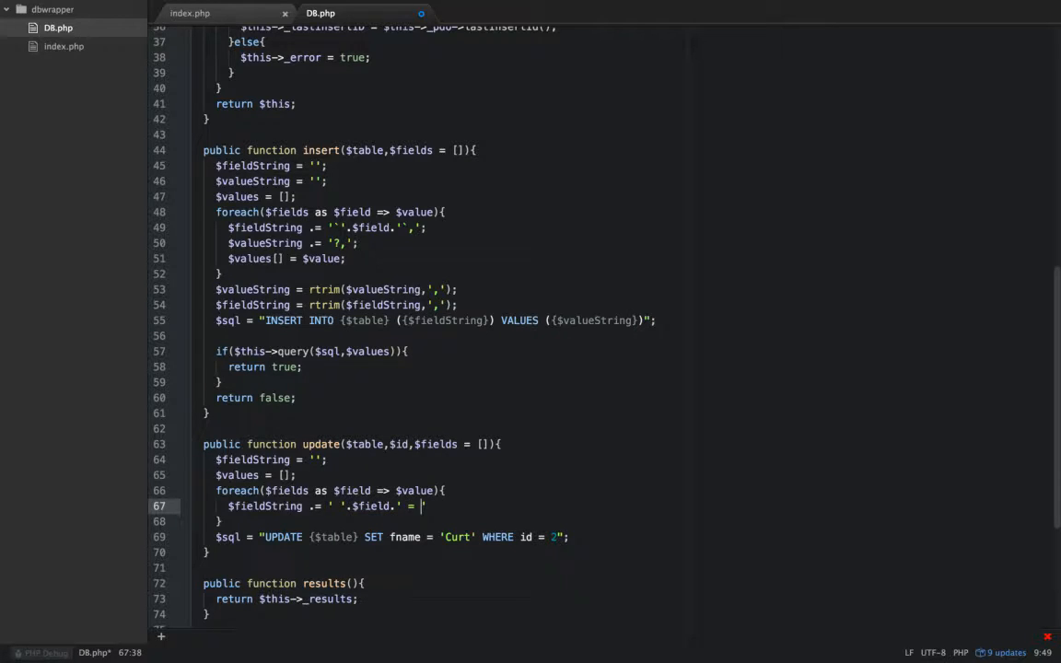
text(?)
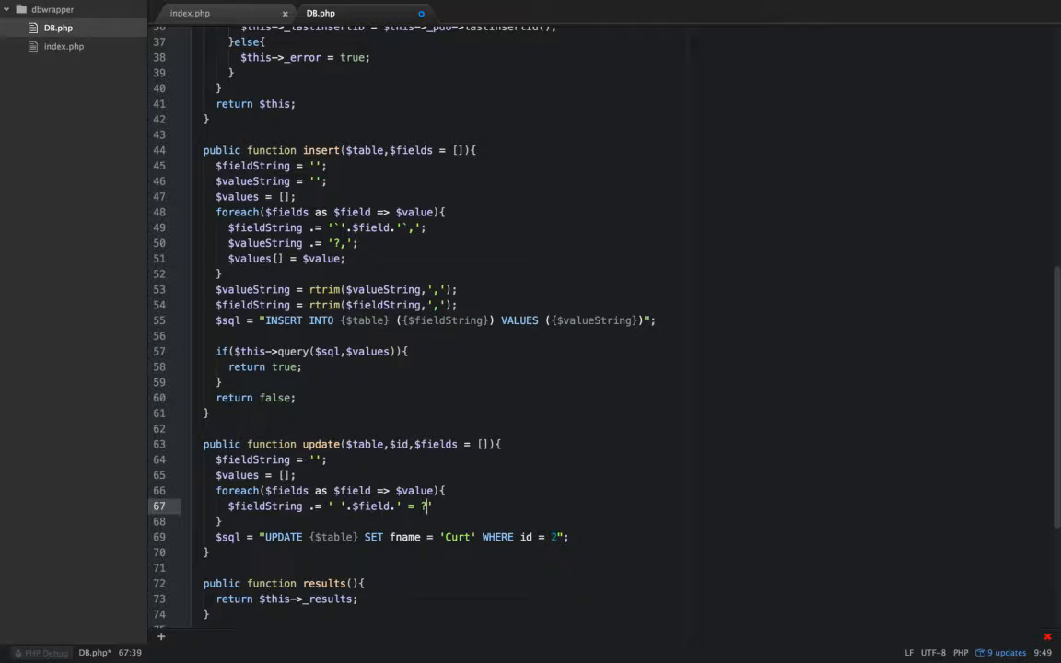
text(,')
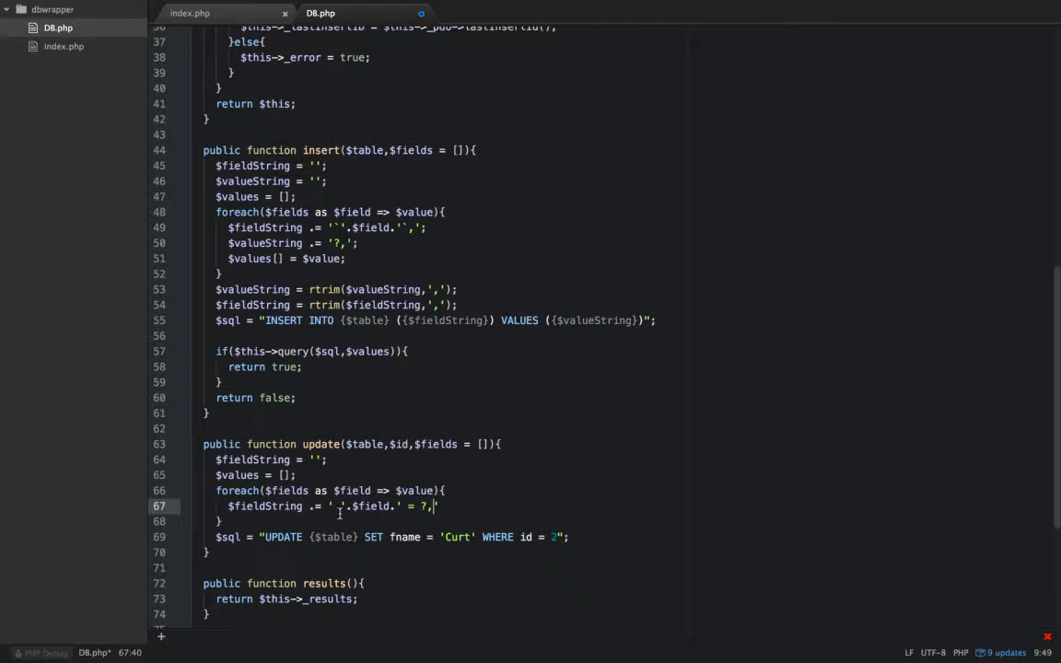
Step: Collect each value into the array with $values[] = $value; inside the loop
click(339, 461)
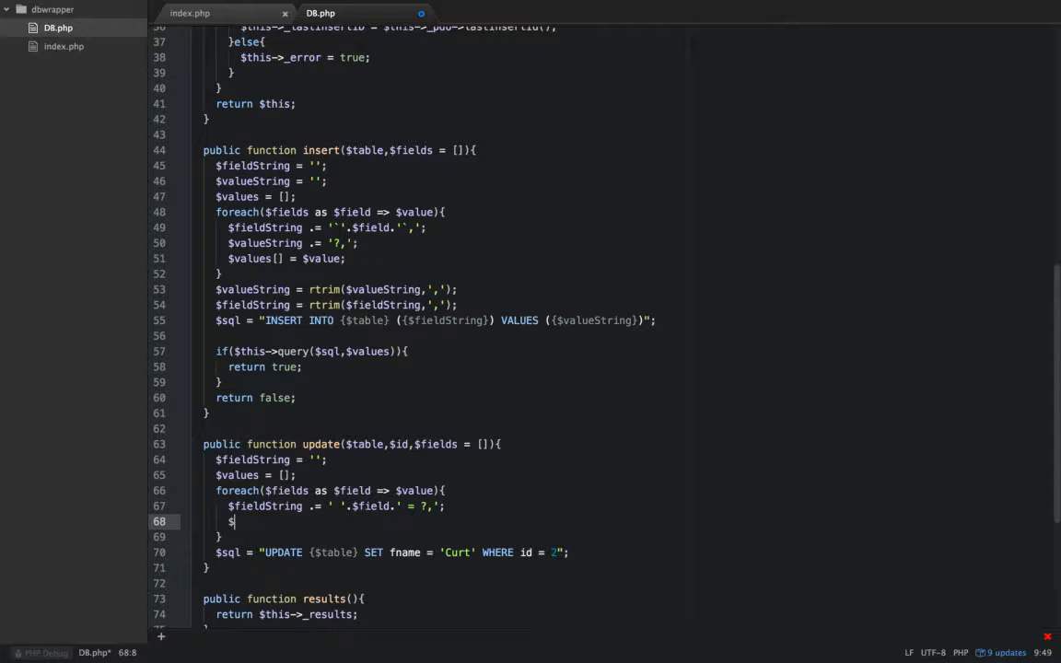
text(values[)
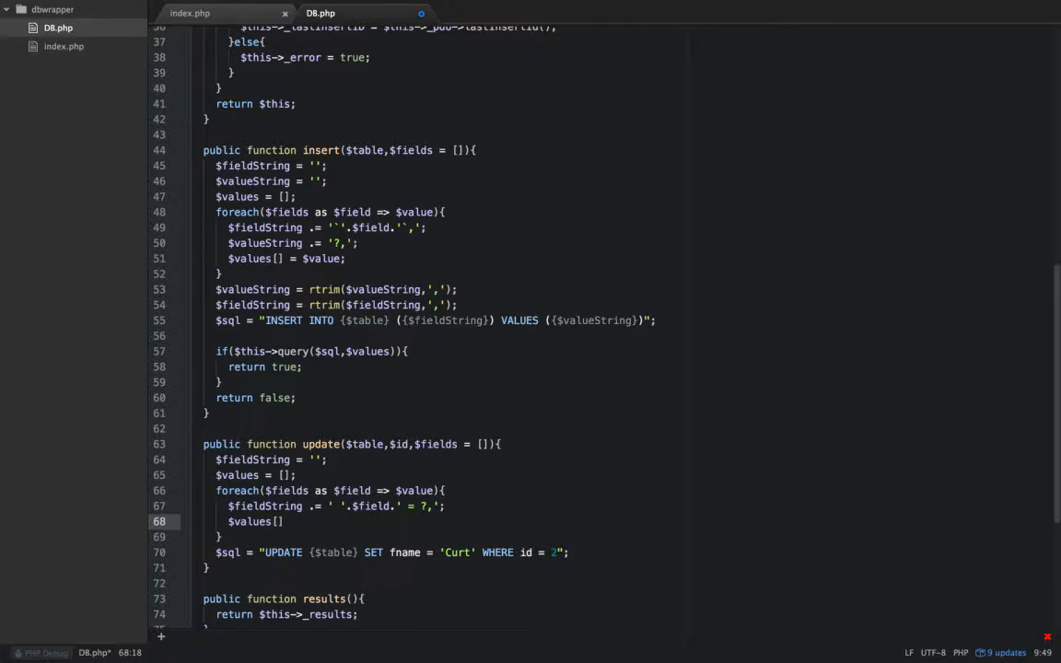
text($value;)
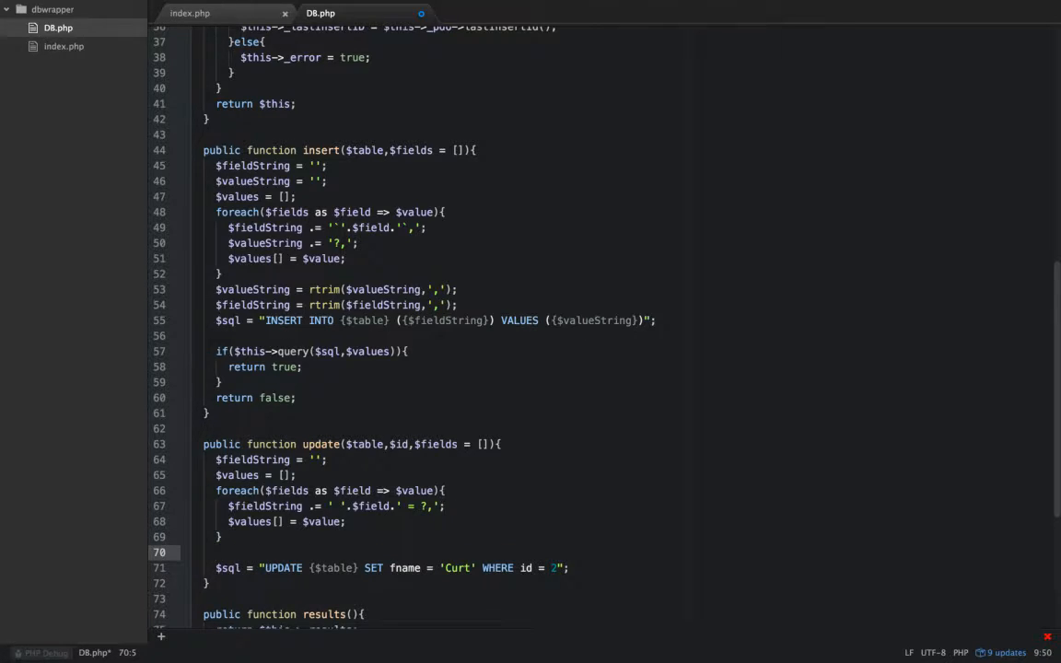
Step: After the loop, reassign $fieldString = trim($fieldString);
text($fie)
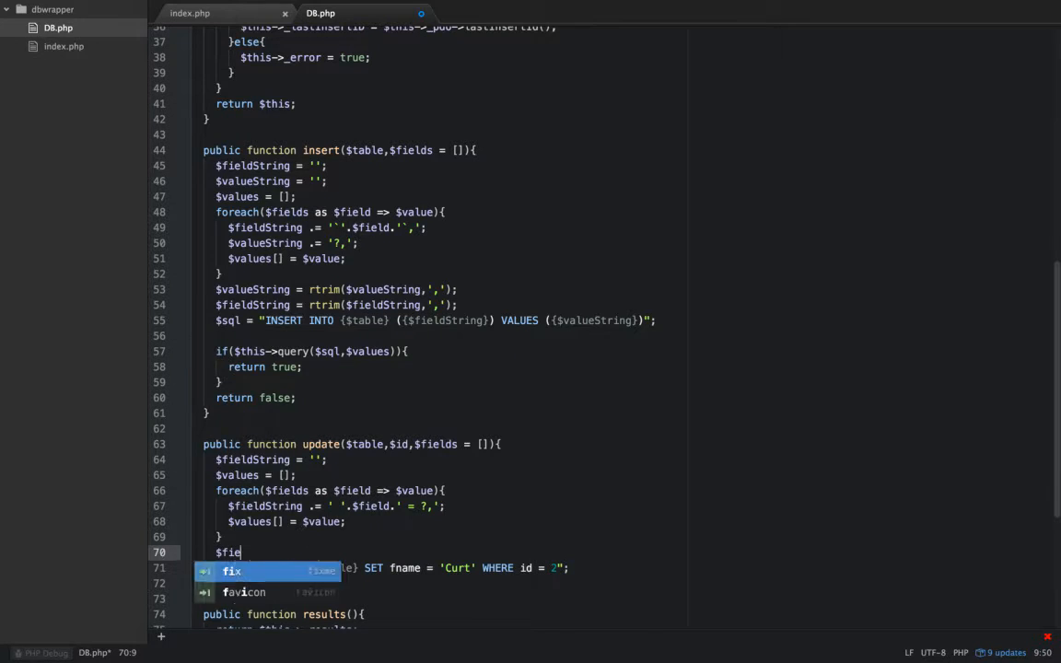
text(ldSting)
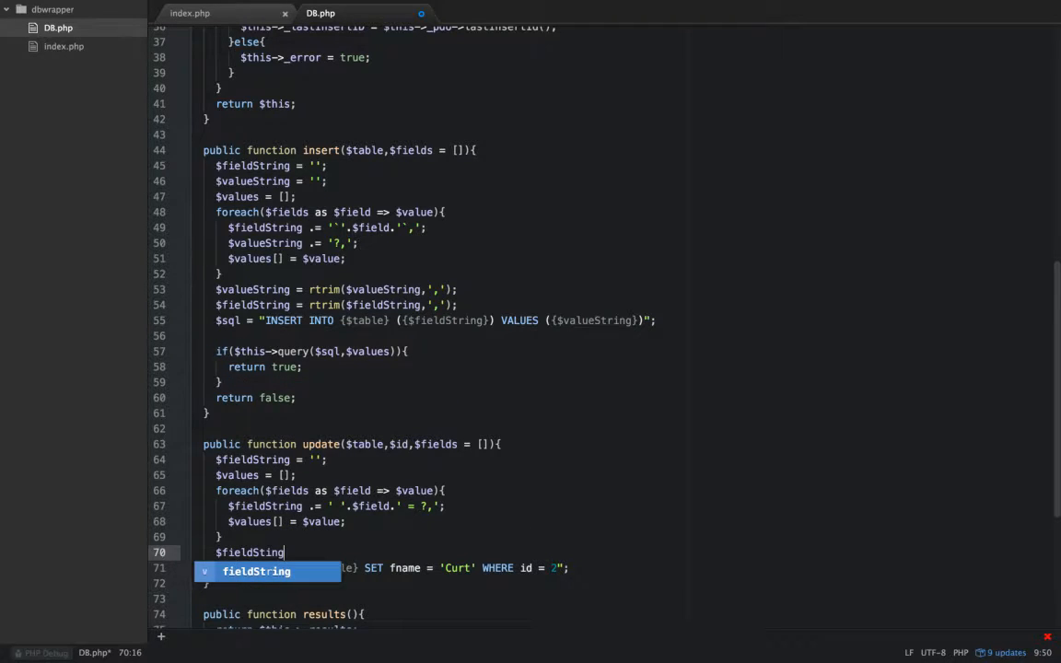
key(tab)
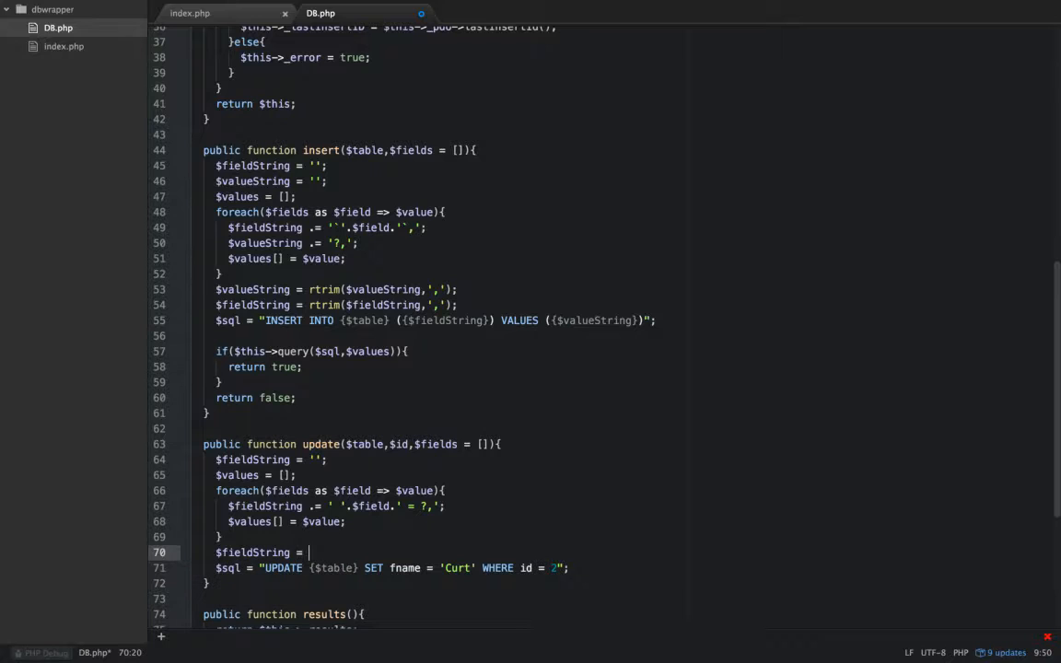
text(trim()
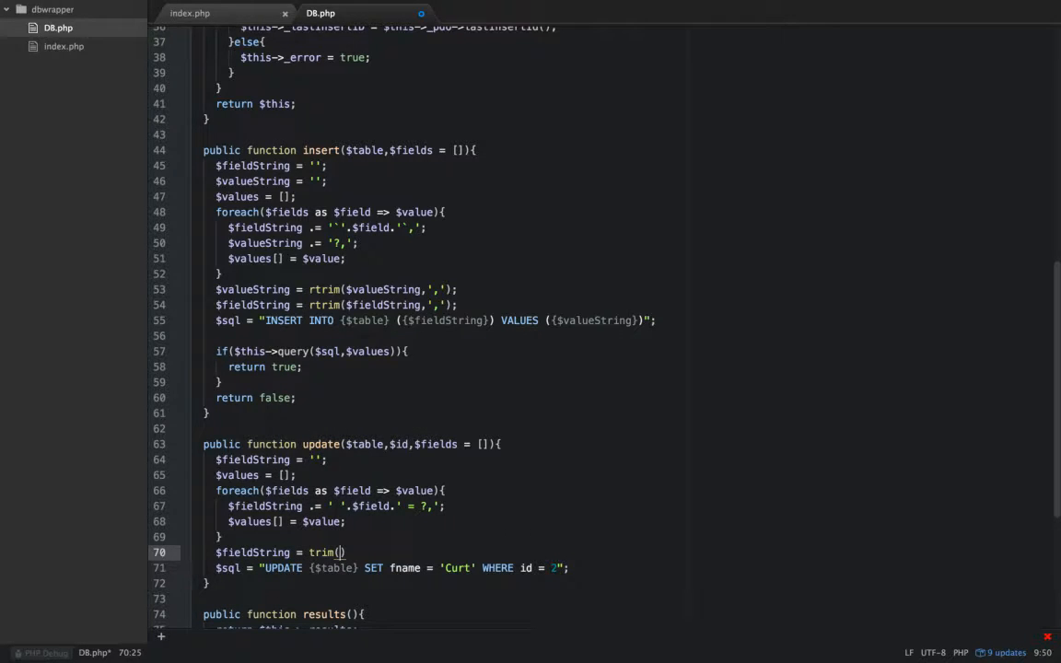
text($fieldStri)
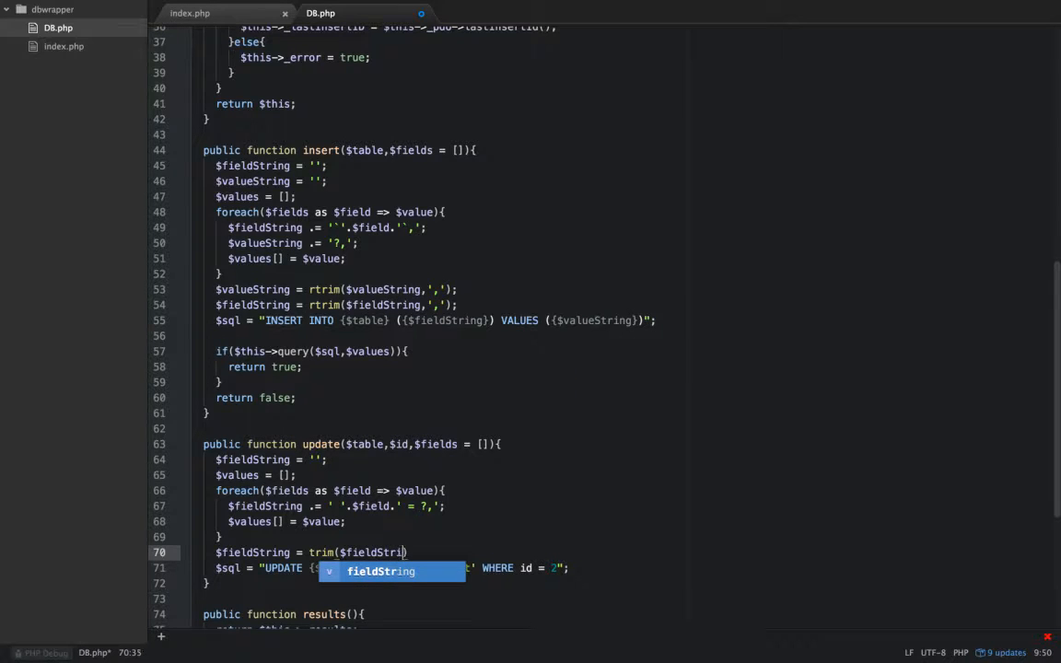
key(Tab)
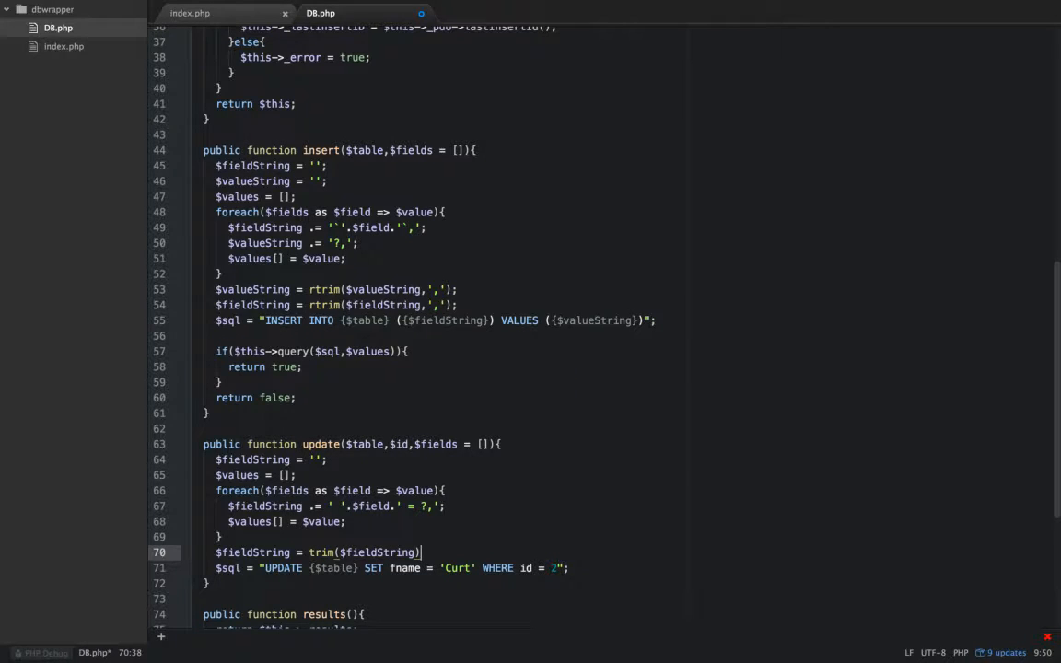
text(;)
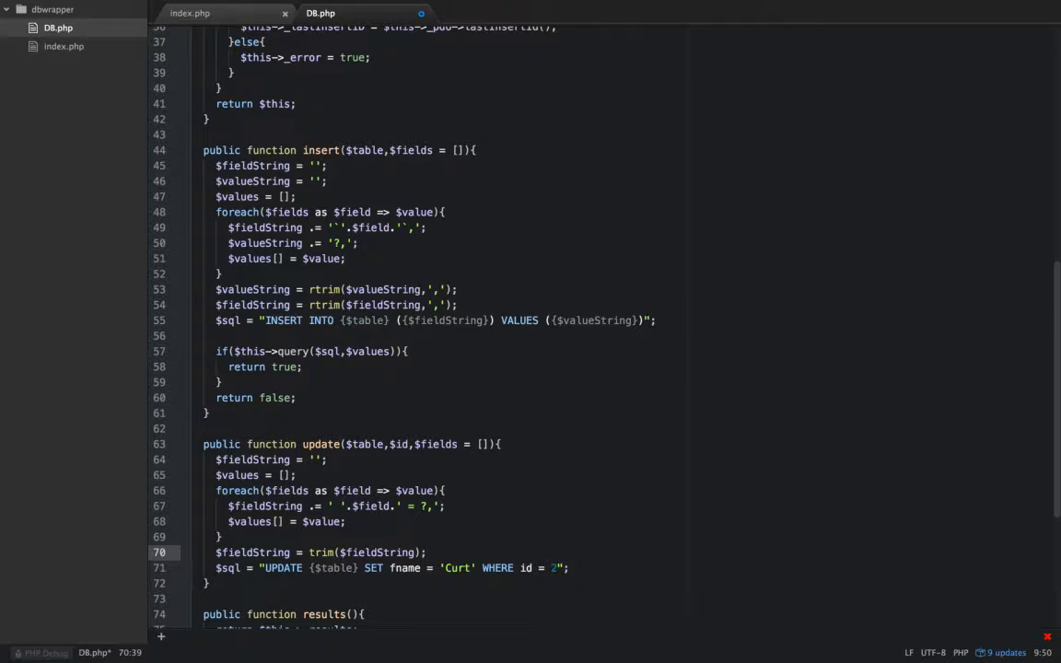
Step: Strip the trailing comma with rtrim($fieldString, ',') and var_dump the field string
text($field)
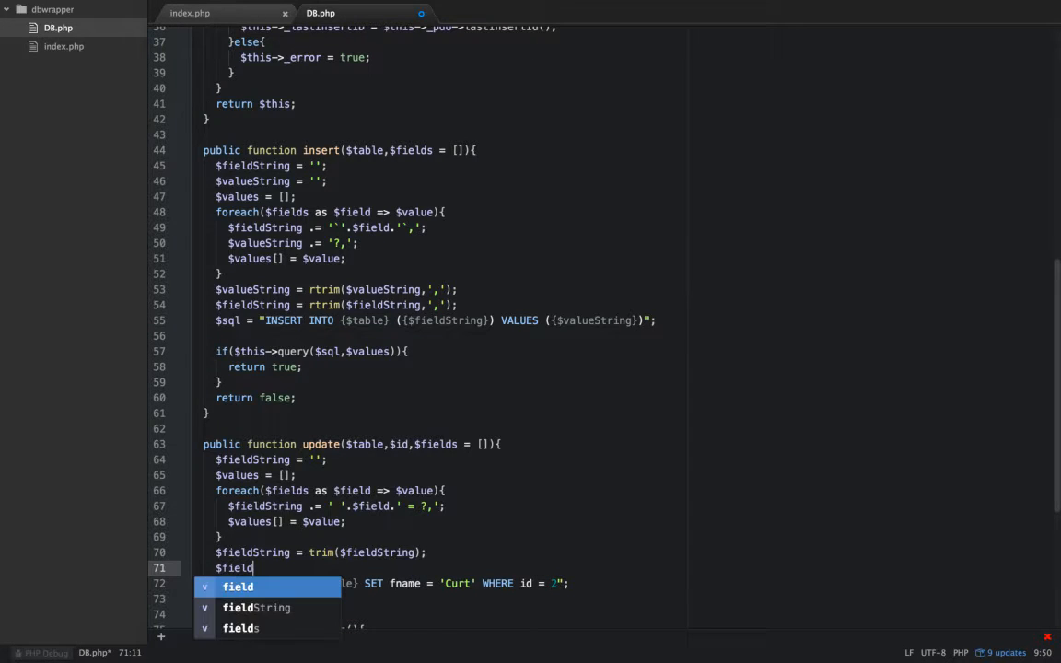
text(String = rtrim()
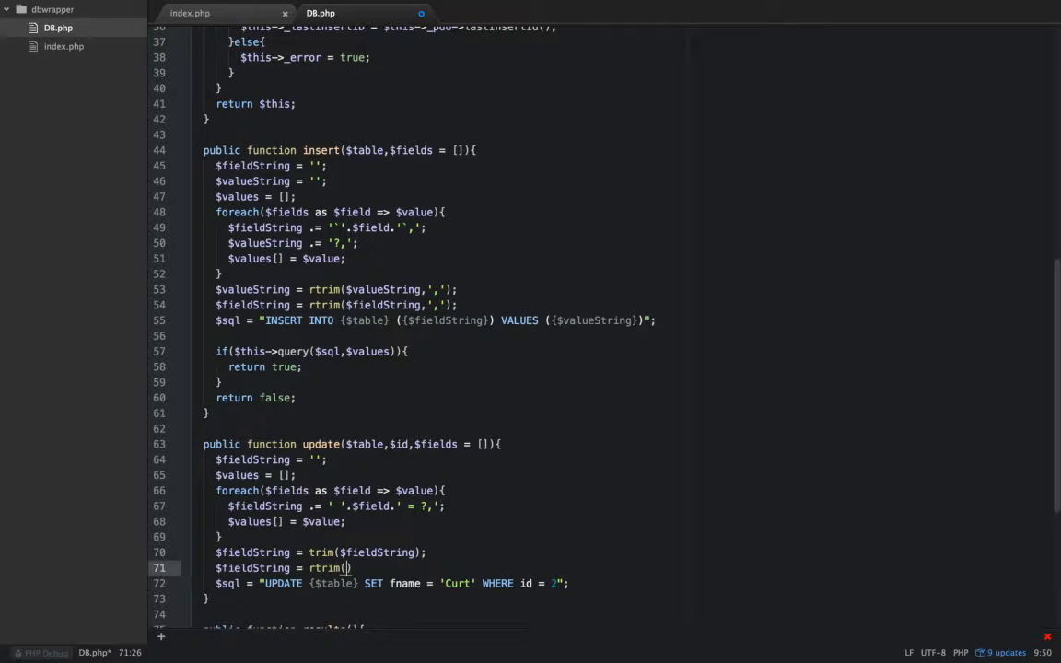
text($fieldString,',)
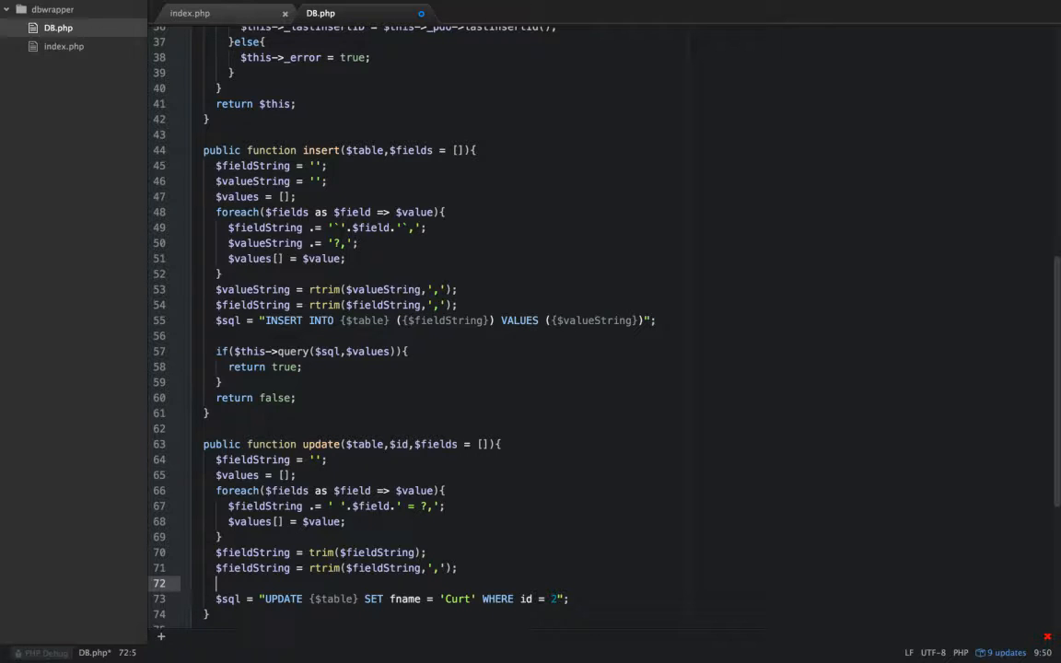
text(var_du)
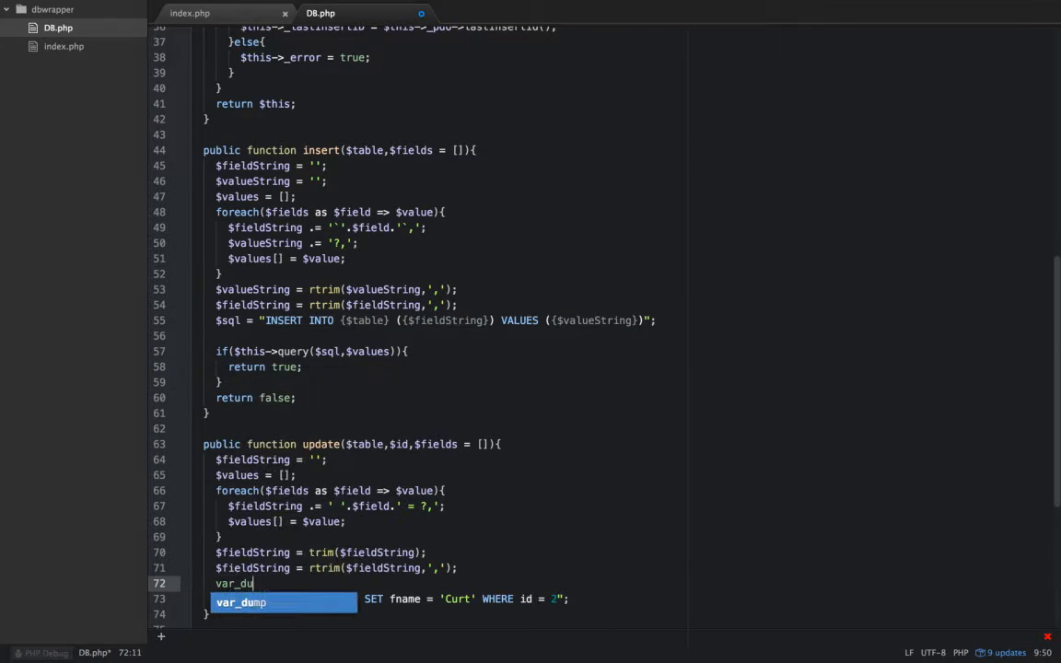
text(mp($fieldString)
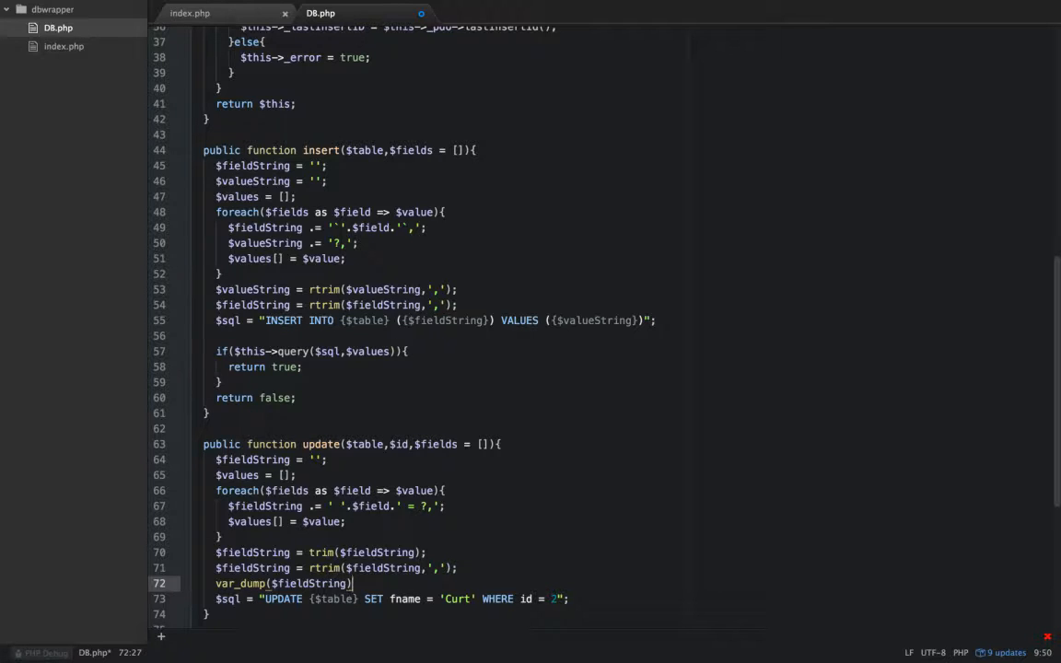
key(backspace)
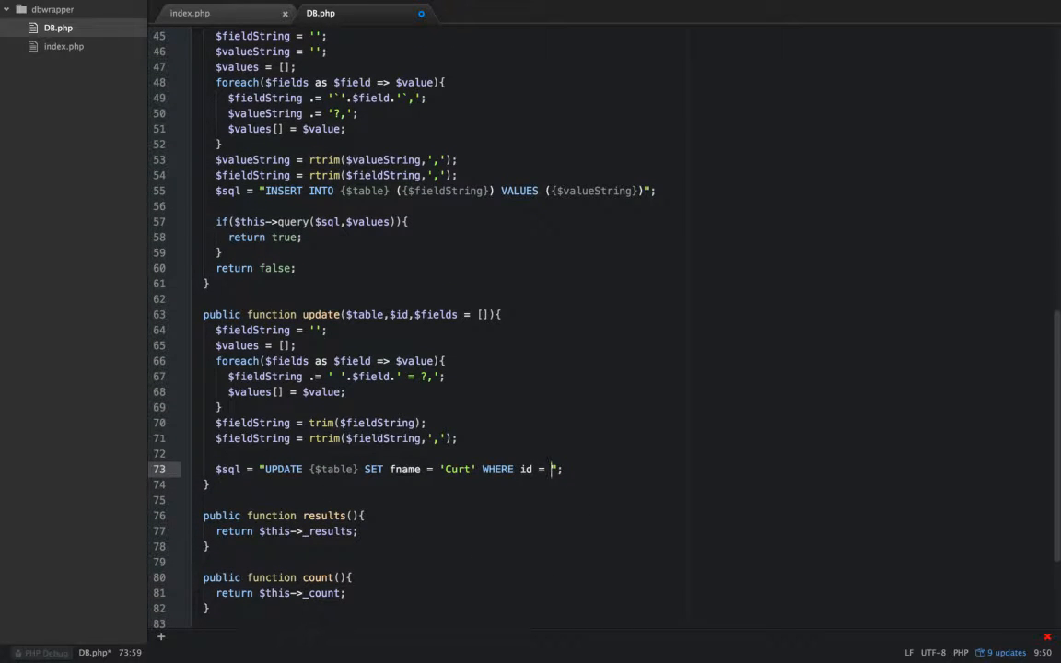
Step: Make the query UPDATE {$table} SET {$fieldString} WHERE id = {$id} and var_dump($sql)
text({$id})
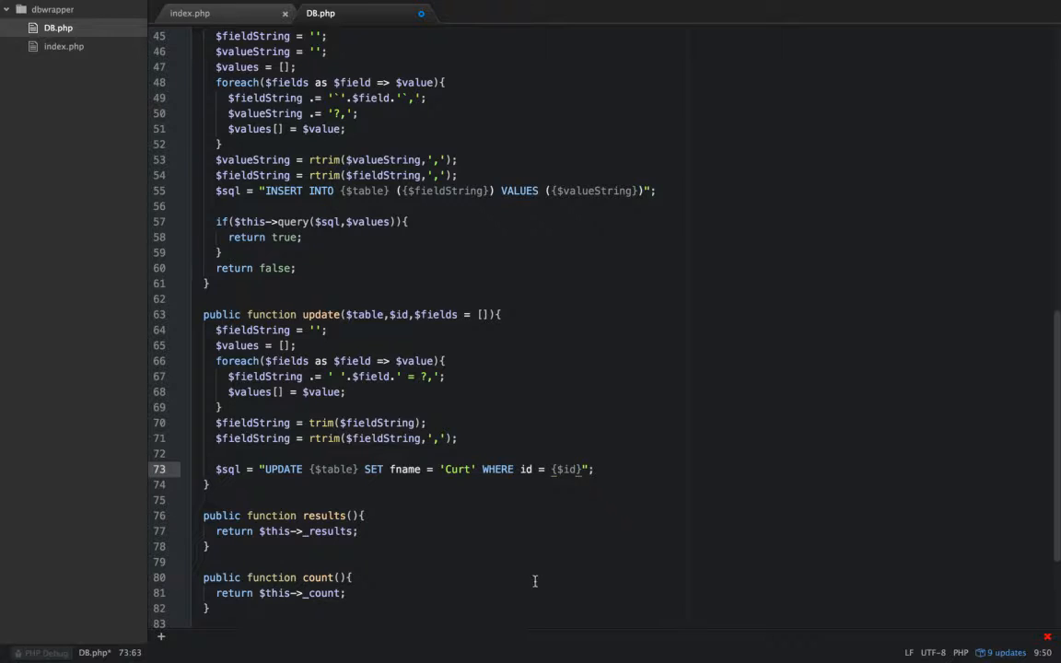
mouse_move(468, 472)
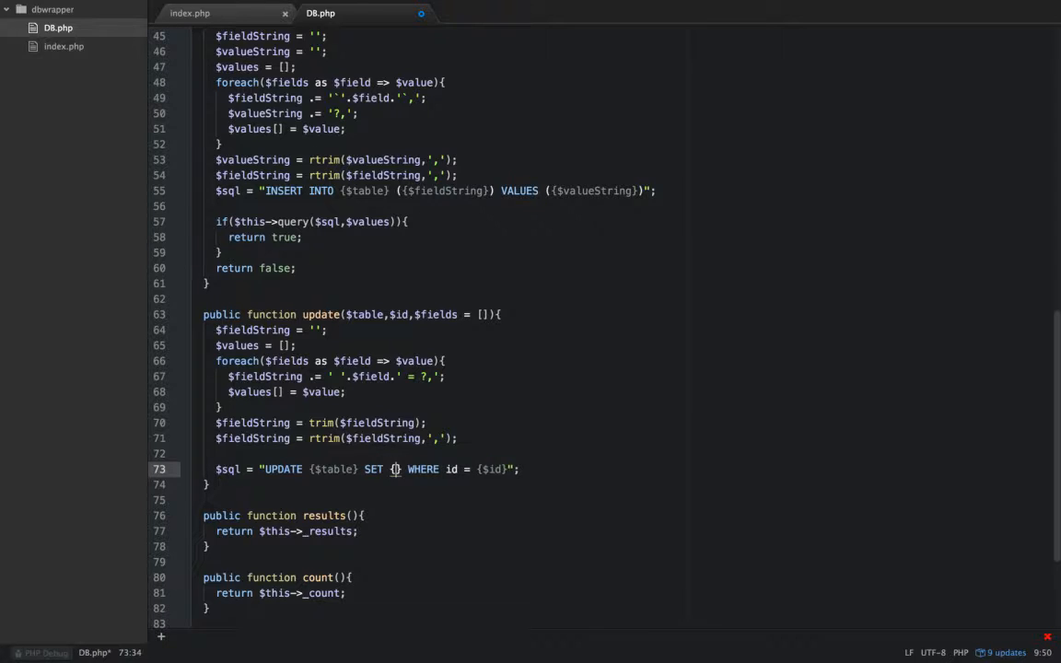
text({$fieldString)
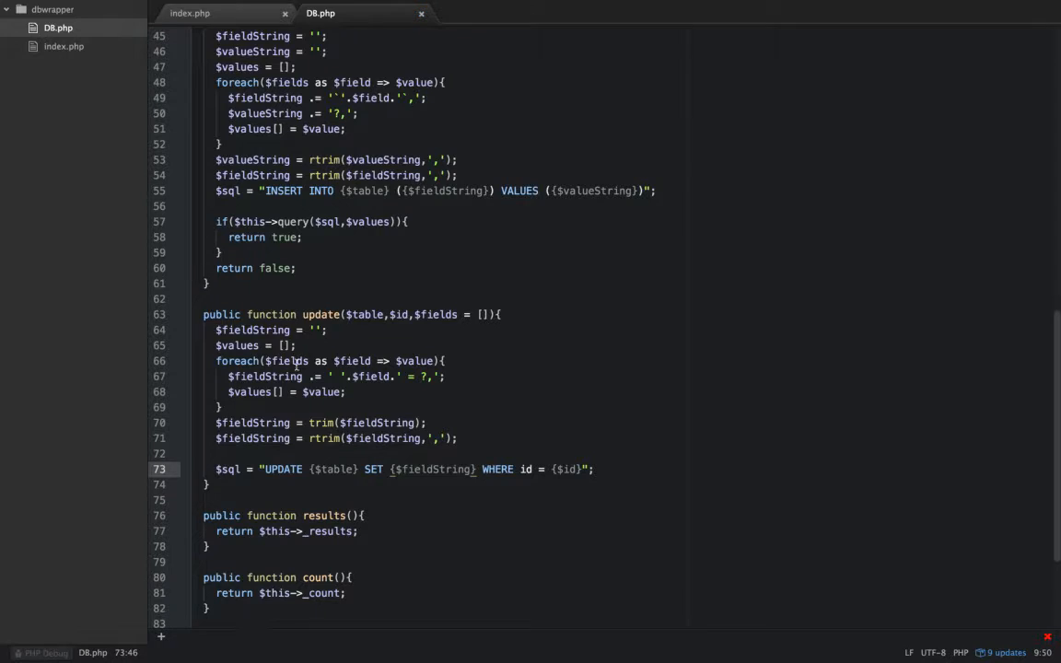
text(v)
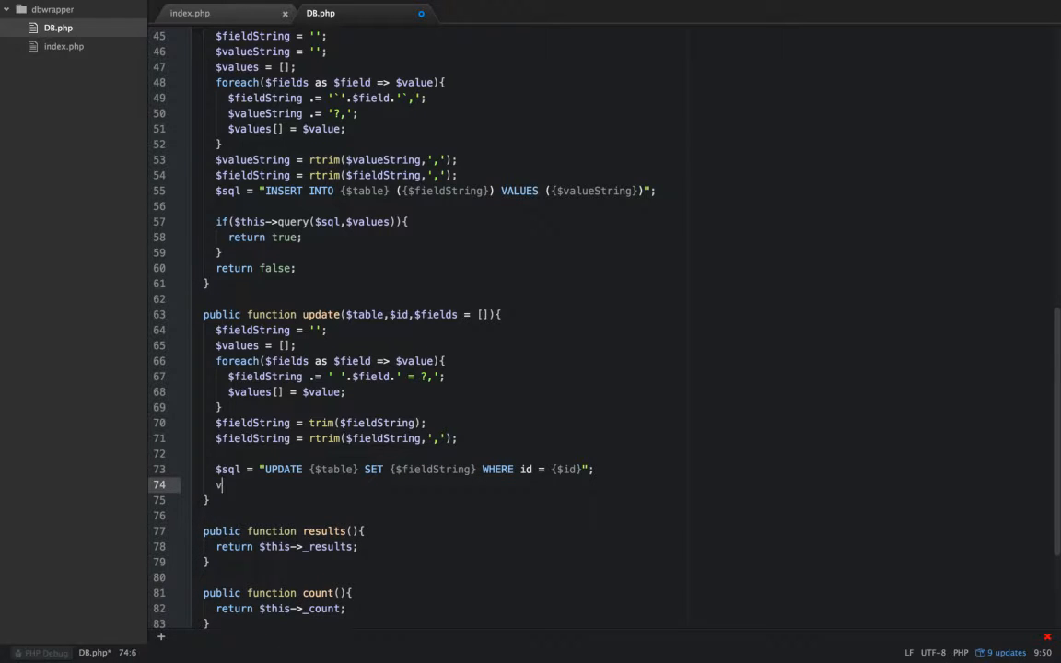
text(ar_dump($sql);)
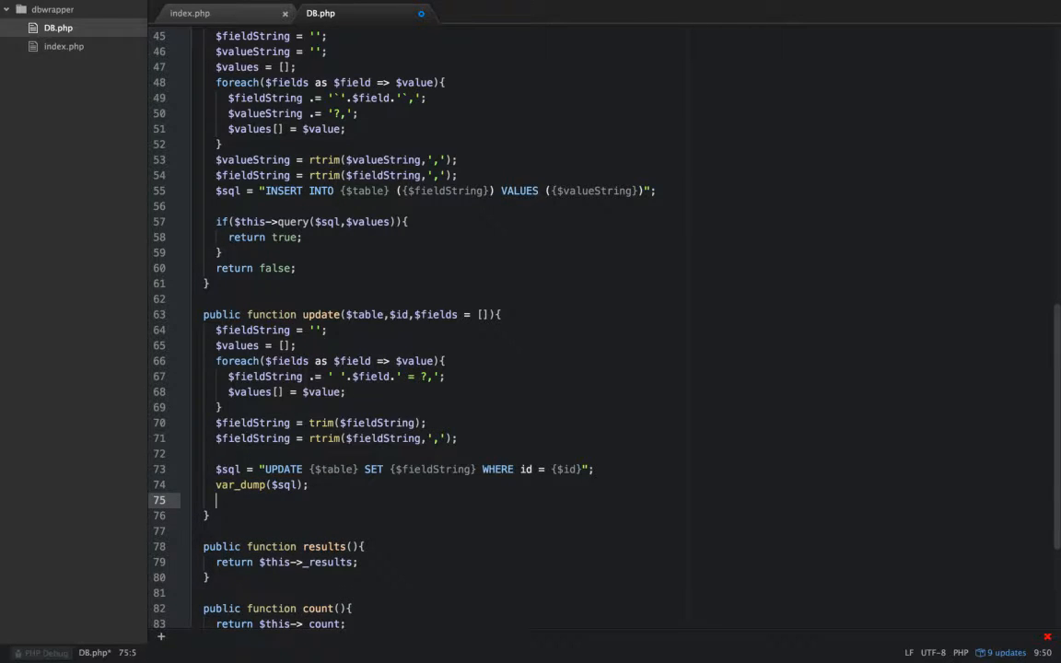
Step: Add var_dump($values); die(); after the query dump
text(var_dump)
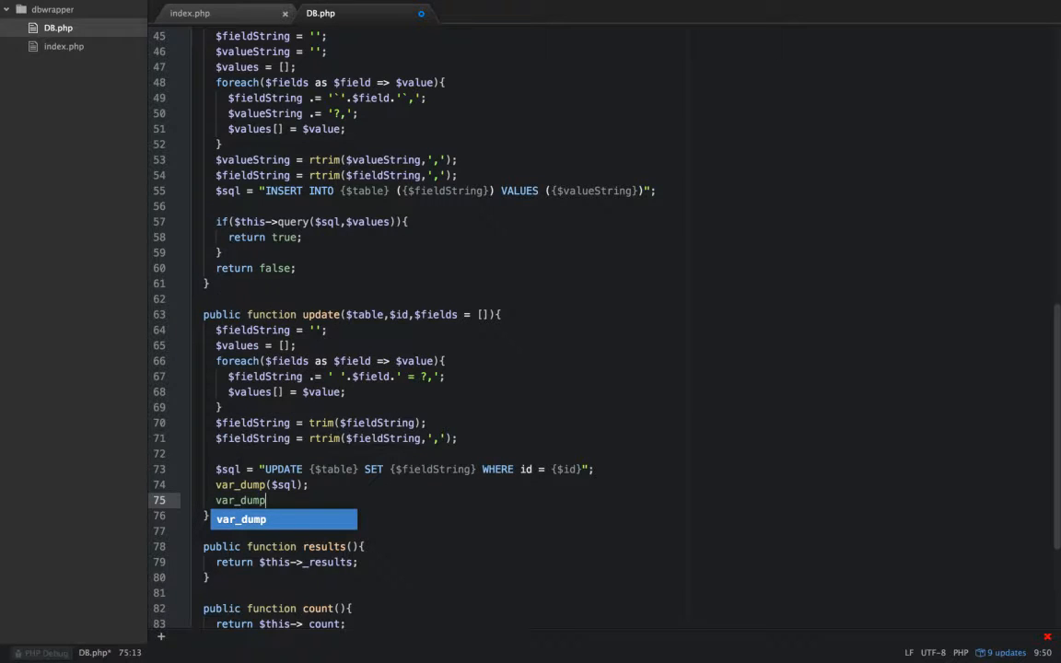
text((values))
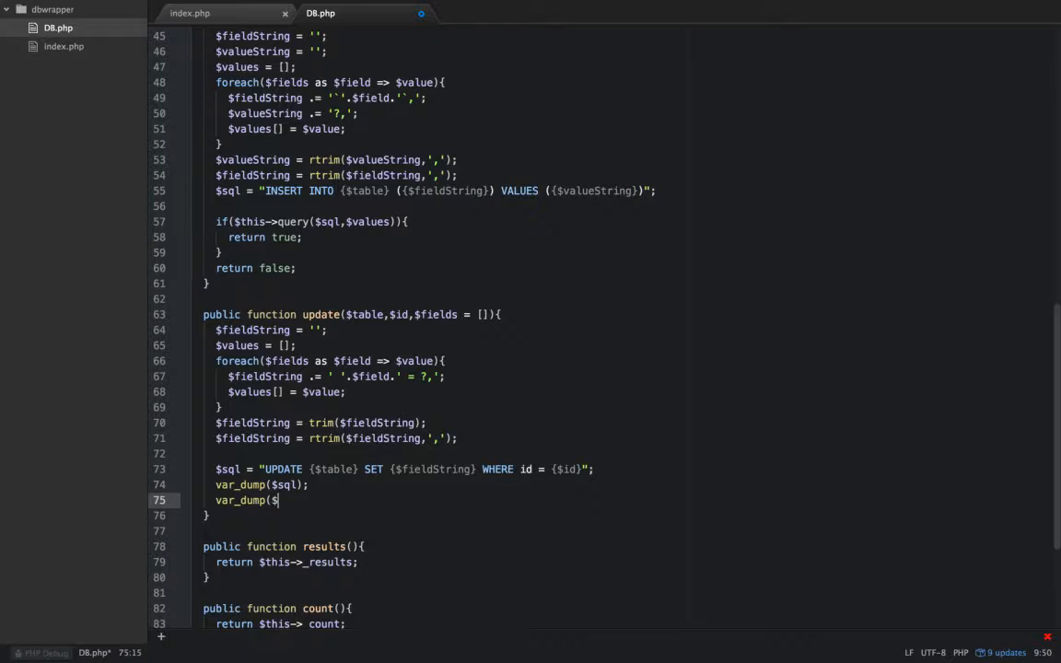
text(values))
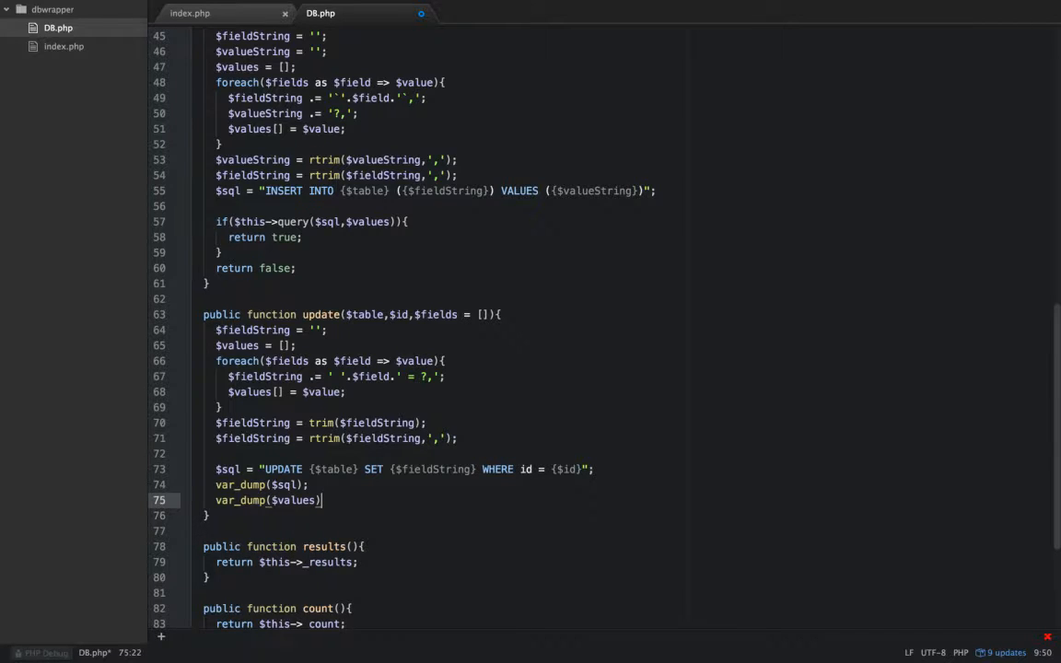
text(;die())
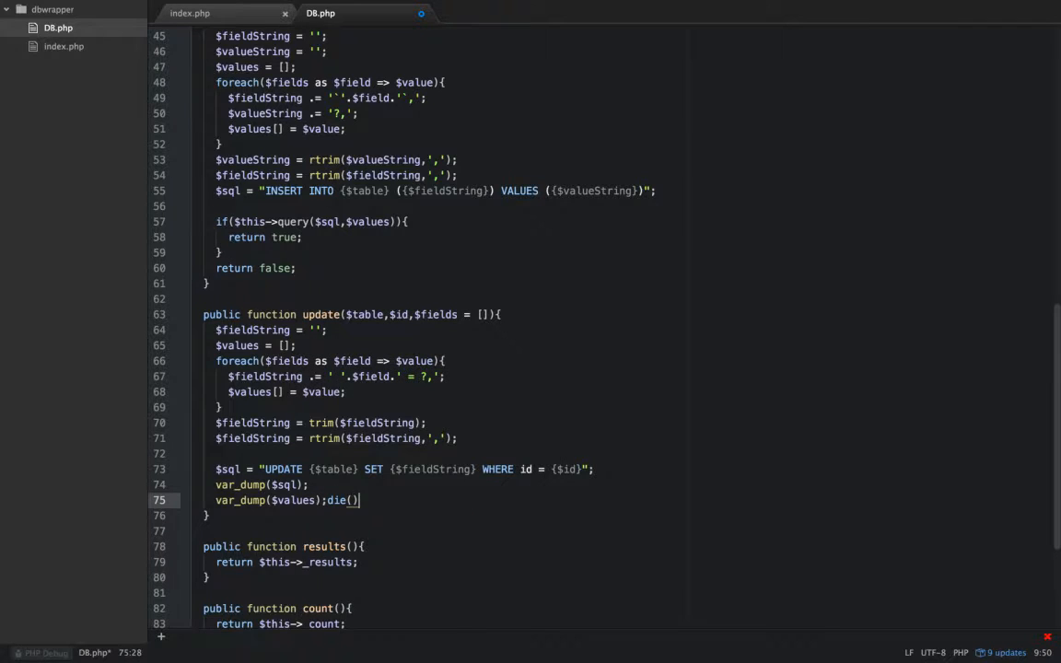
text(;)
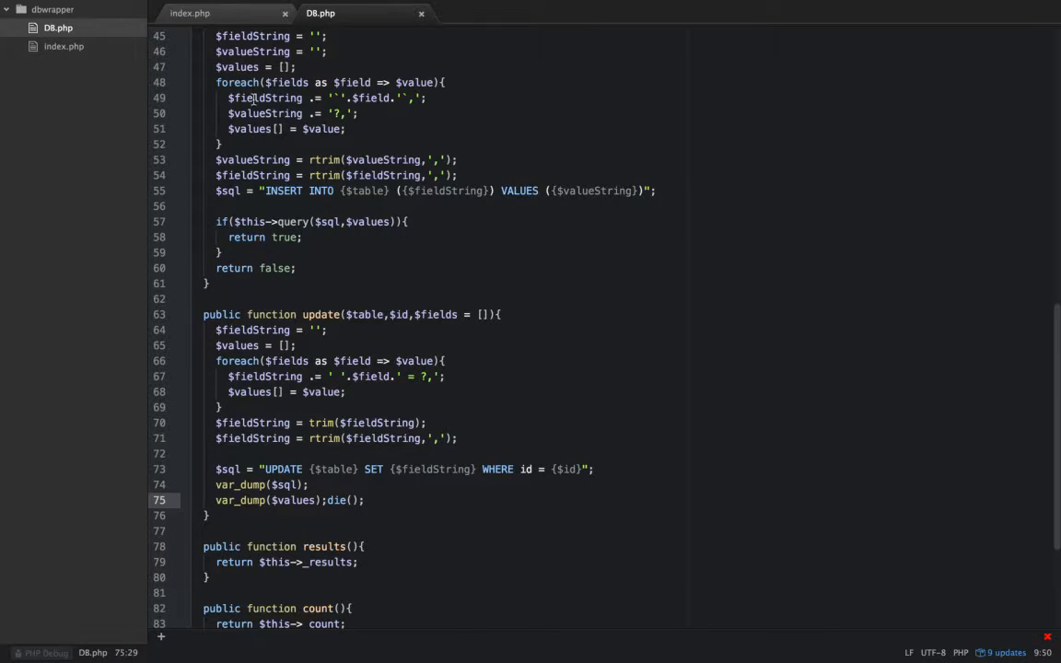
Step: In index.php rename $contact to $fields and call $db->update('contacts', 15, $fields);
click(189, 13)
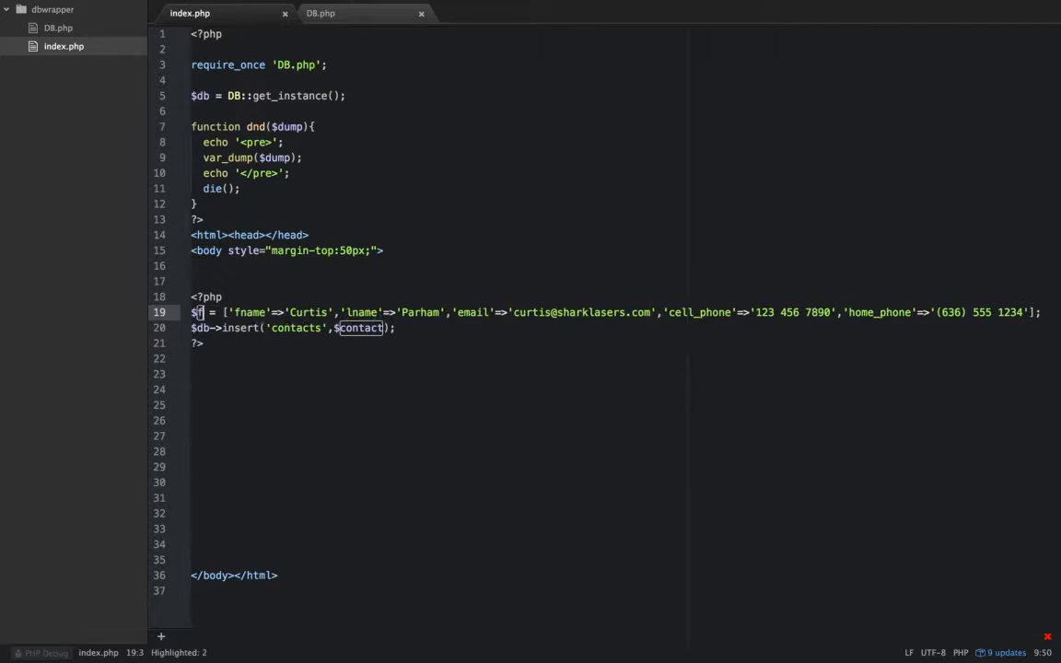
text(ields)
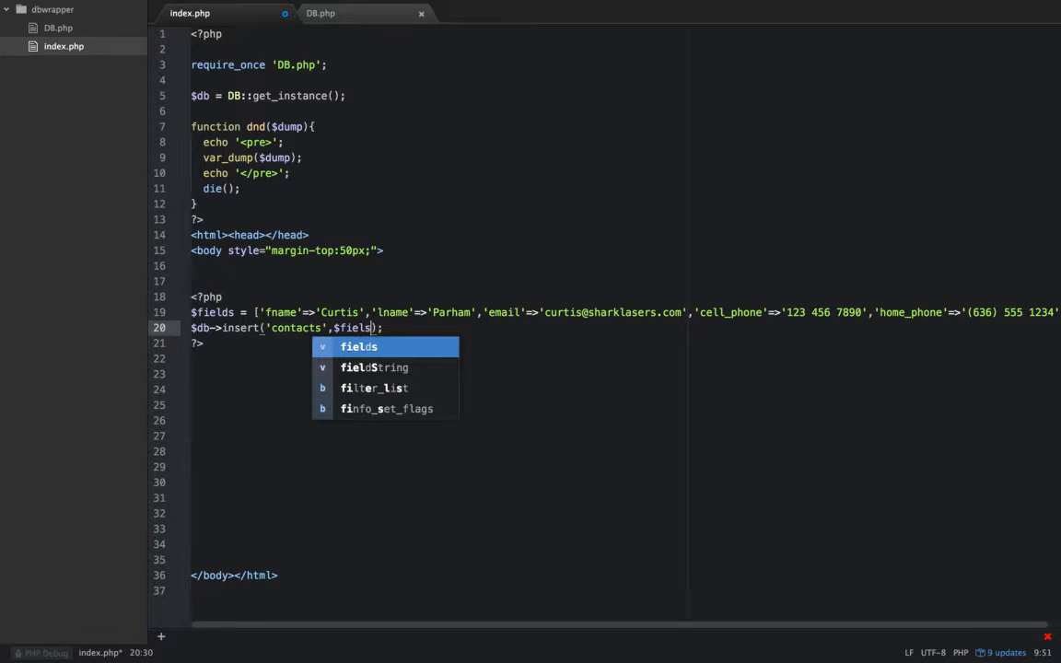
text(s)
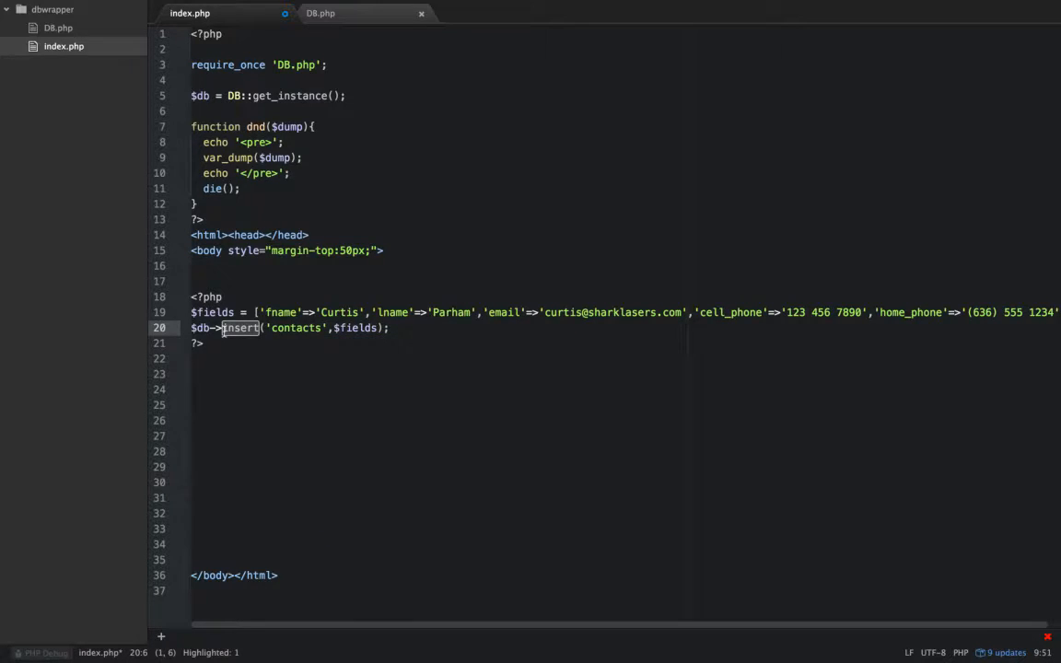
text(update)
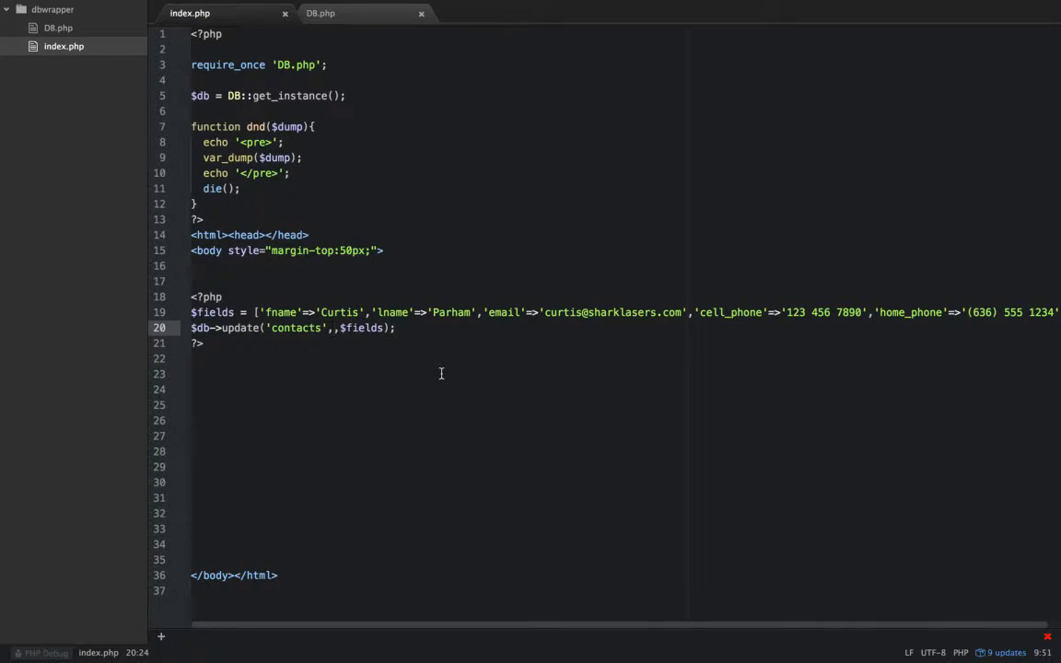
text(15)
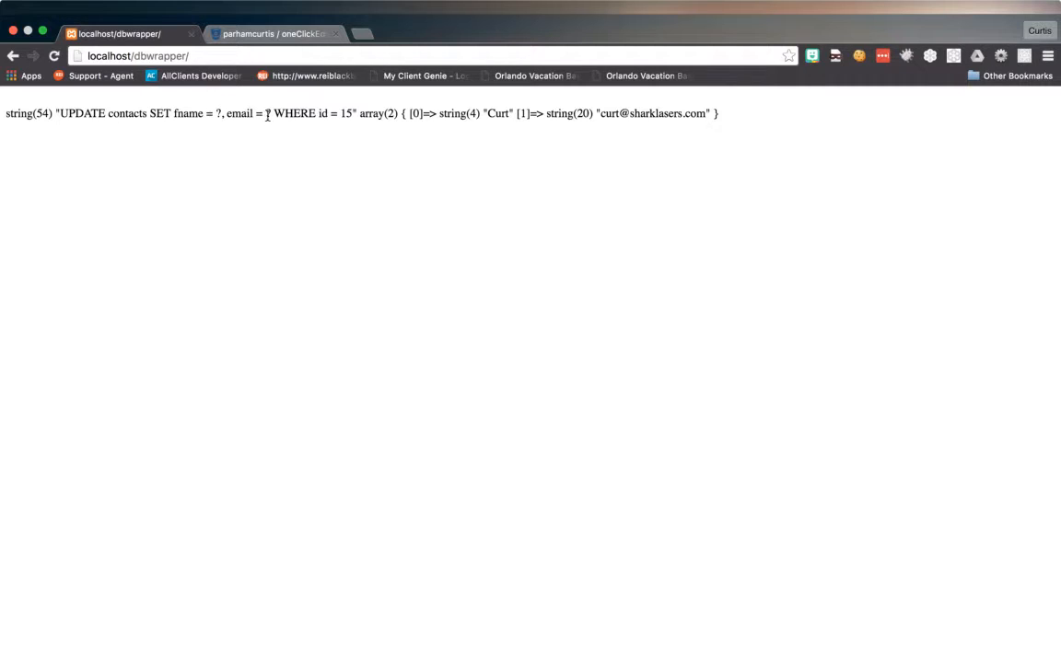
Step: Select the dumped UPDATE contacts query text in the browser to read it
drag(60, 114, 350, 114)
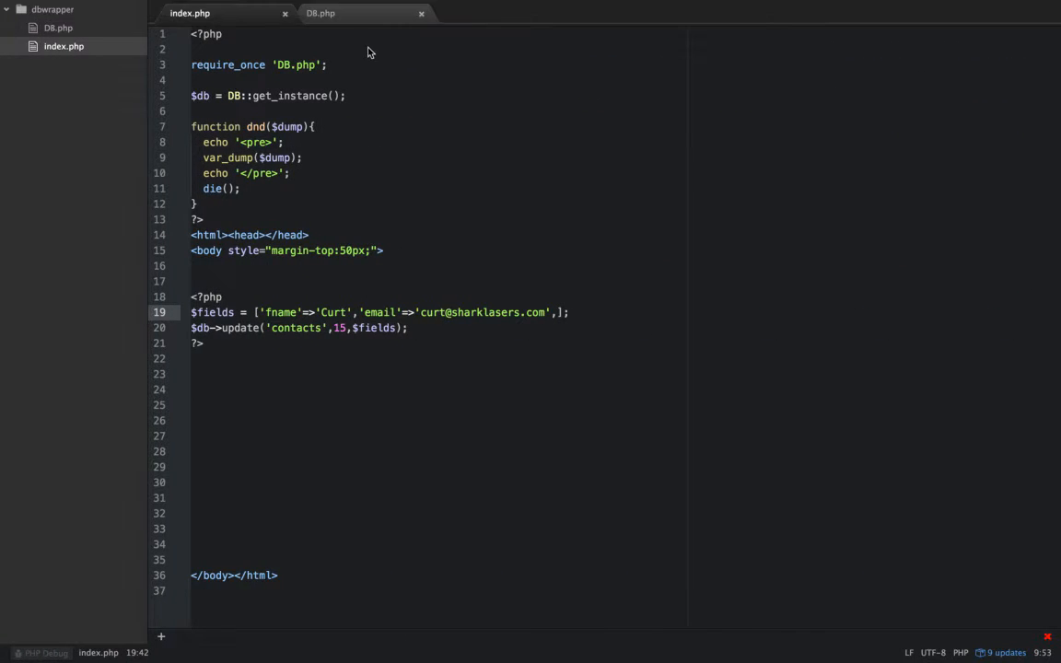
Step: In DB.php replace the dumps with if($this->query($sql,$values)){ return true; } return false;
click(320, 13)
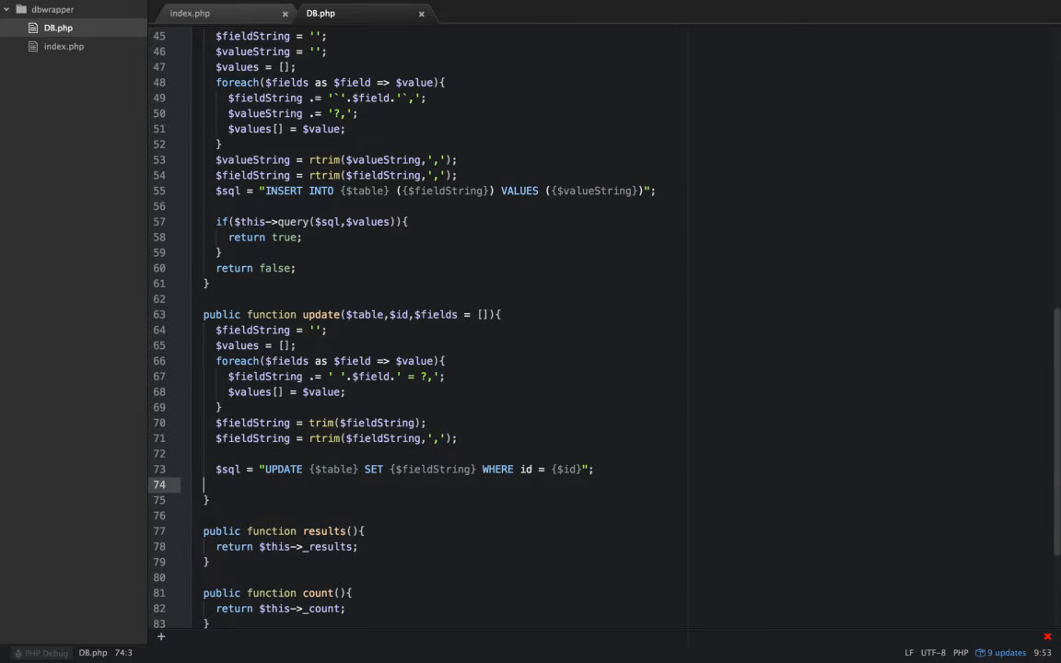
text(if(){)
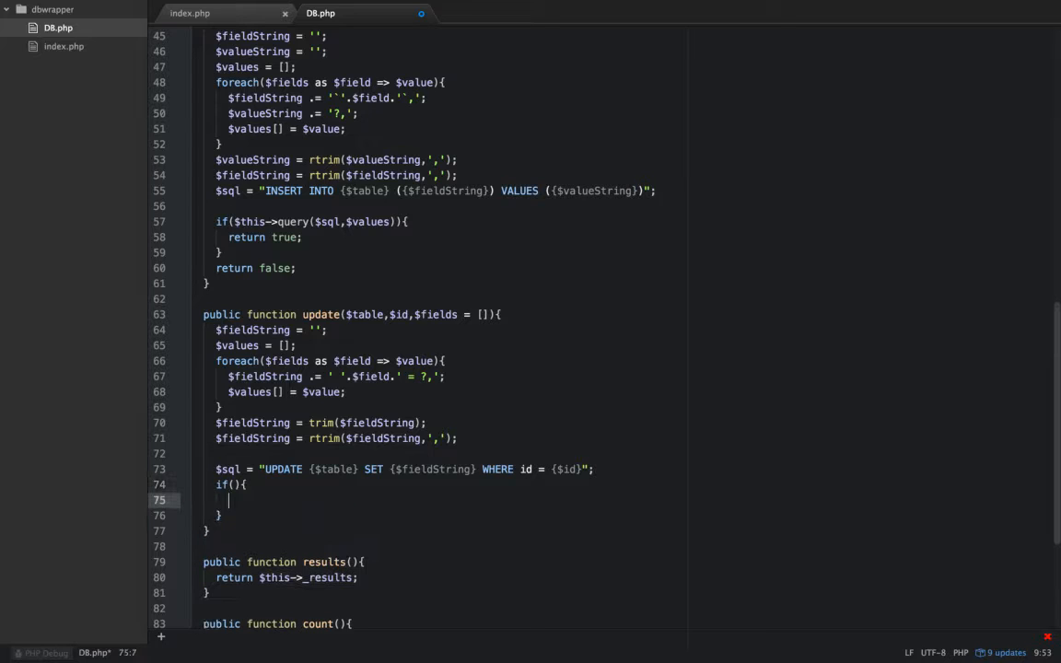
text(return fa)
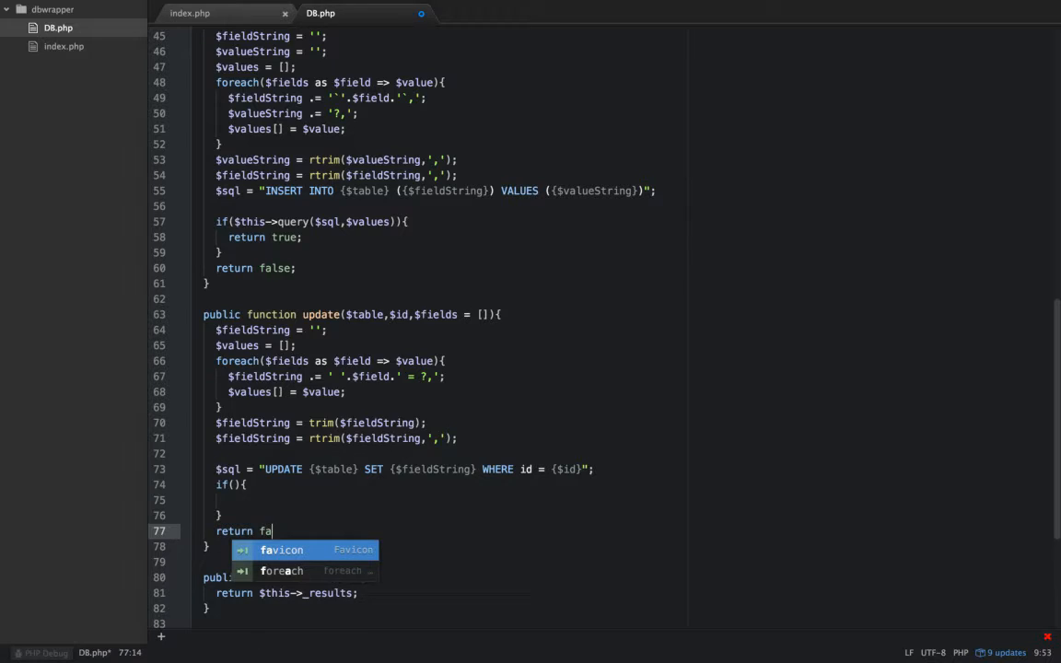
text(lse;)
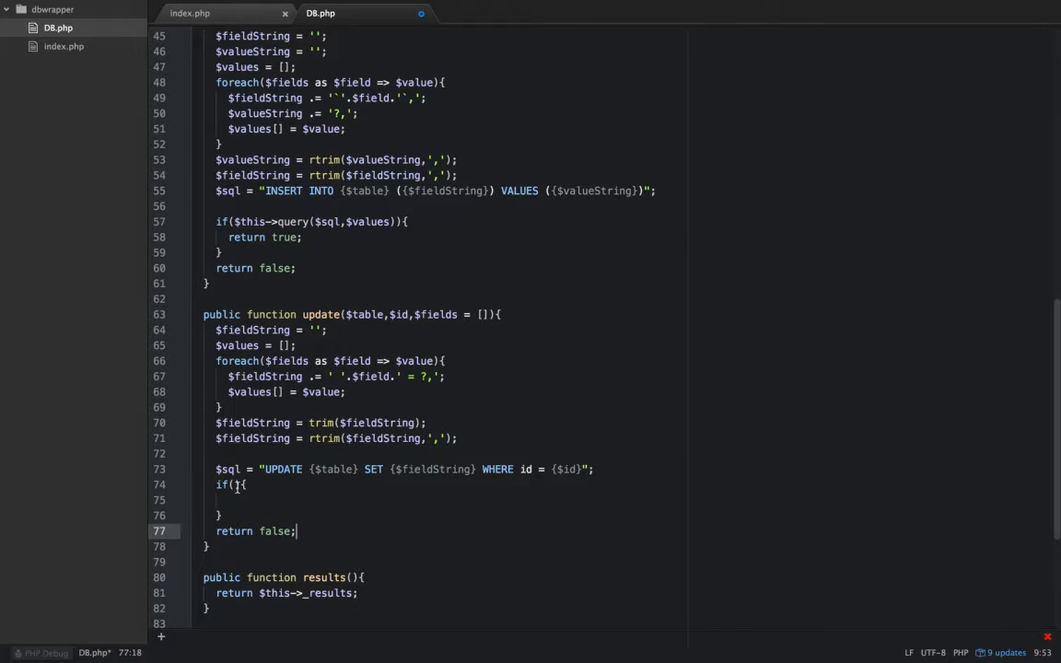
text($this->query()
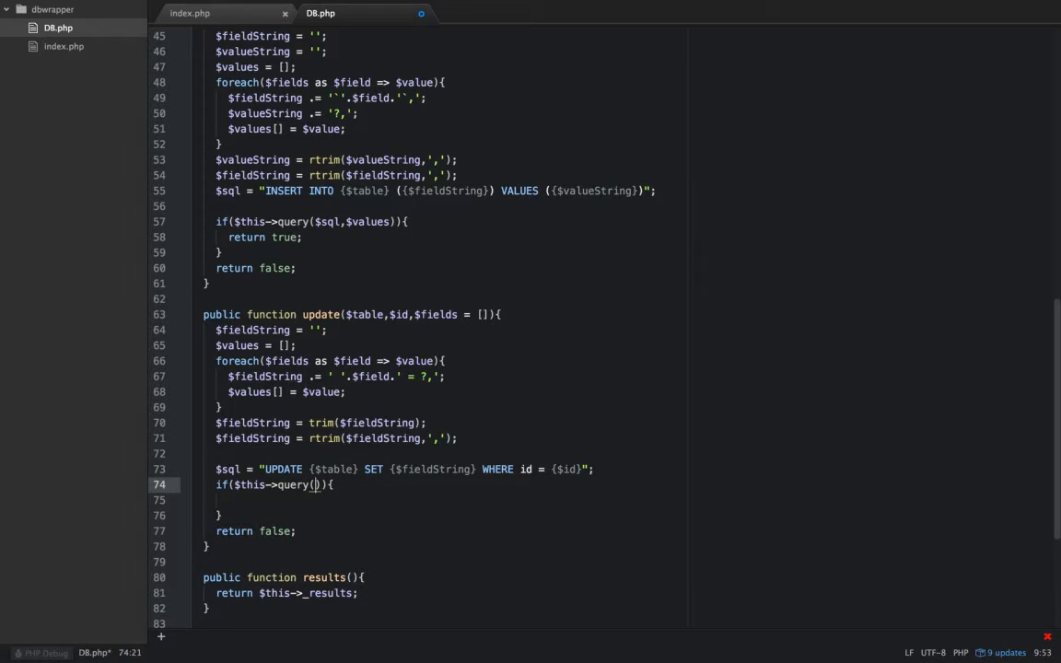
text($sql,$values)
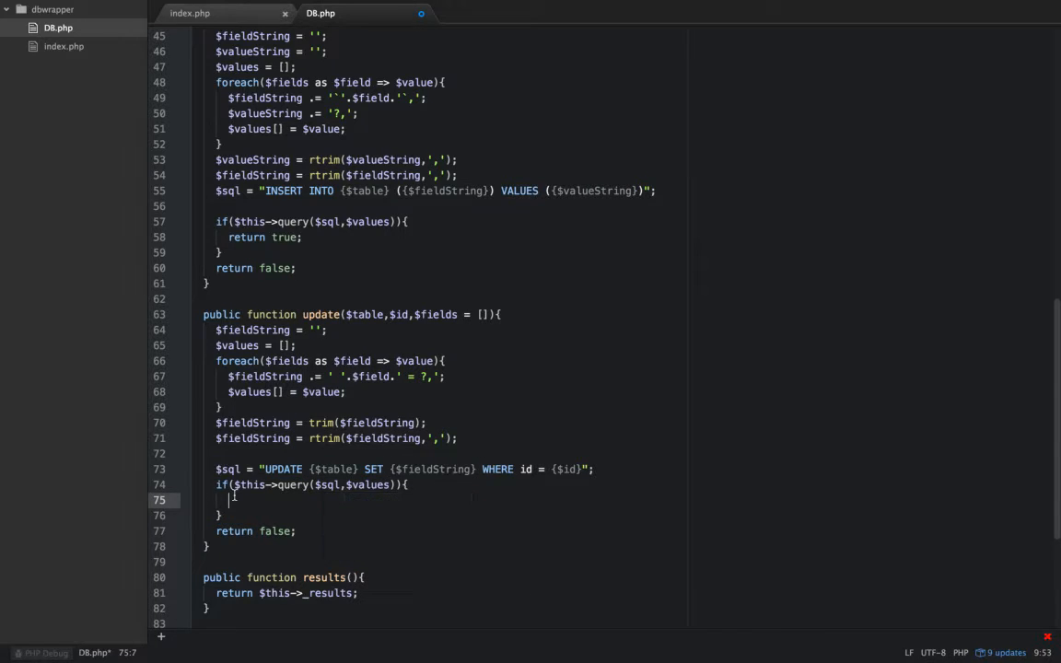
text(re)
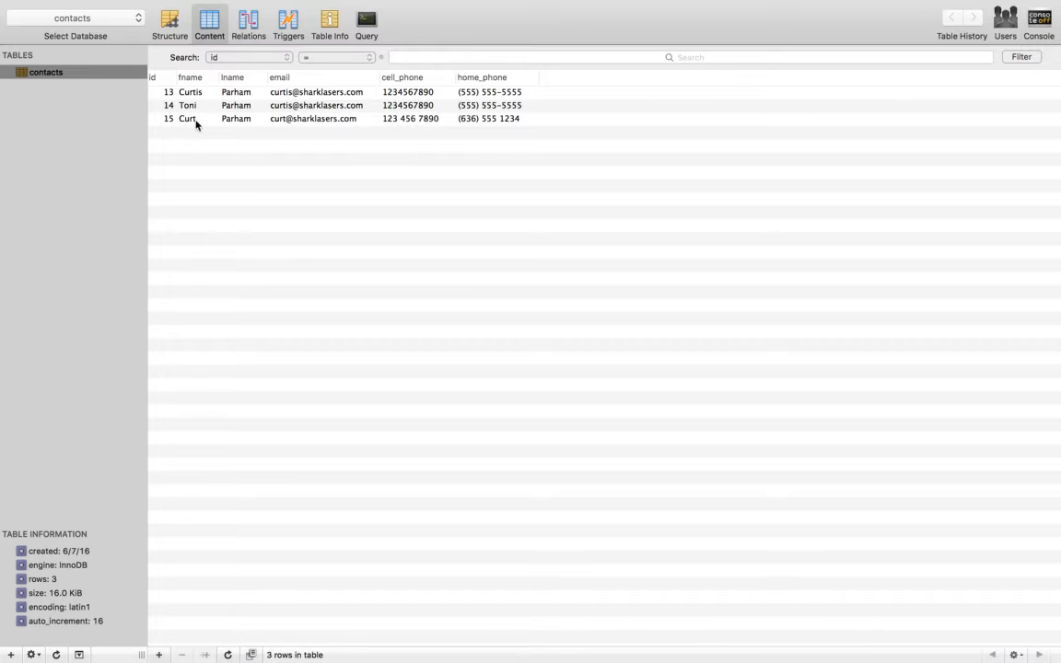
mouse_move(286, 119)
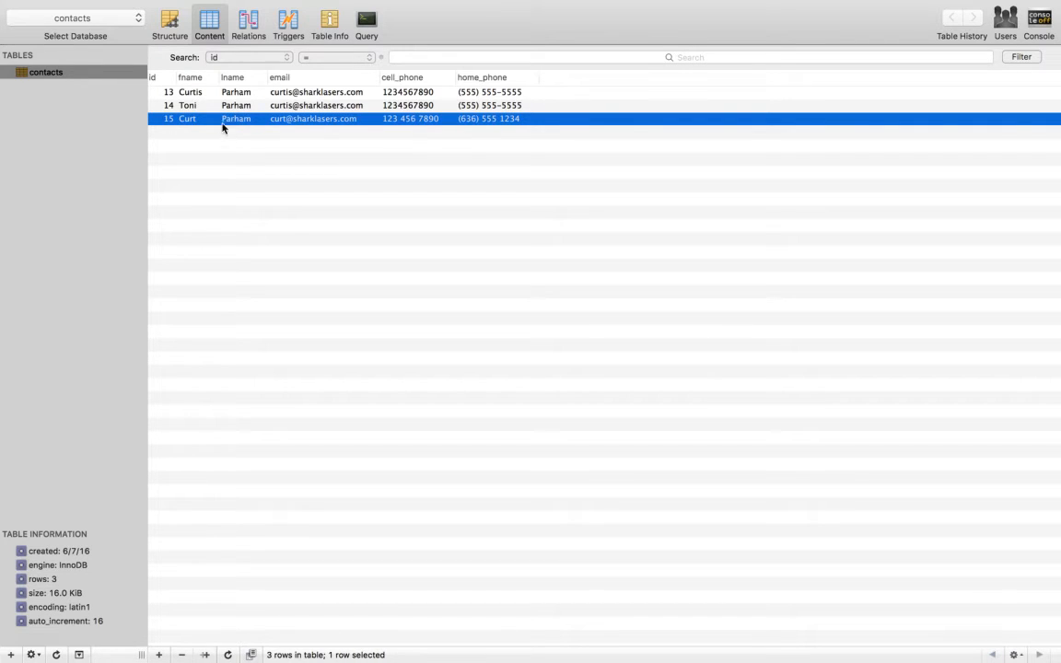
mouse_move(254, 221)
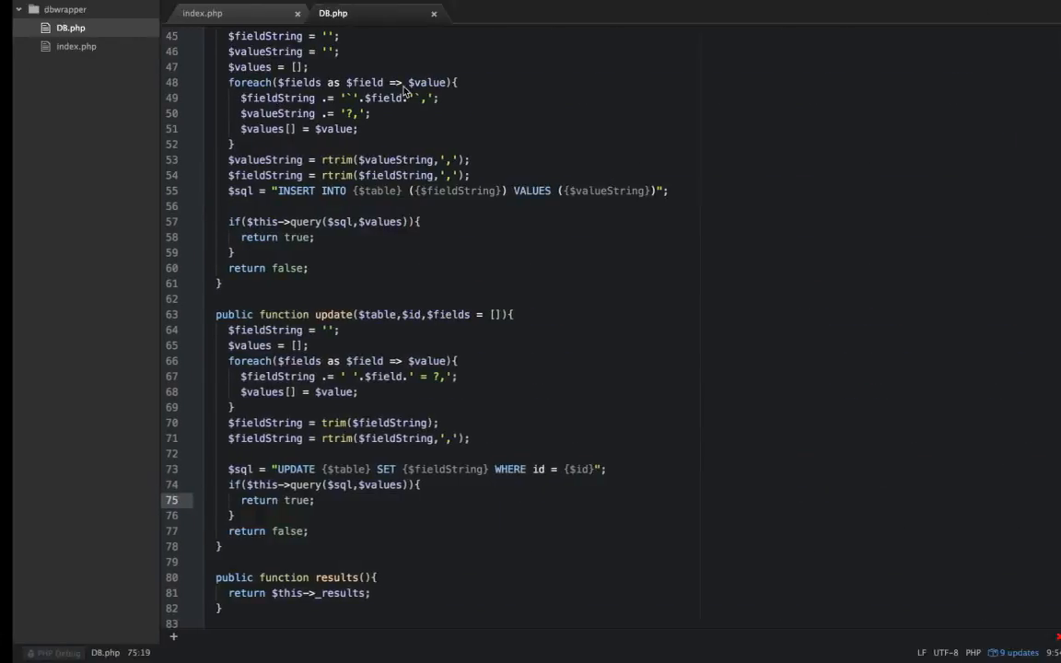
click(202, 13)
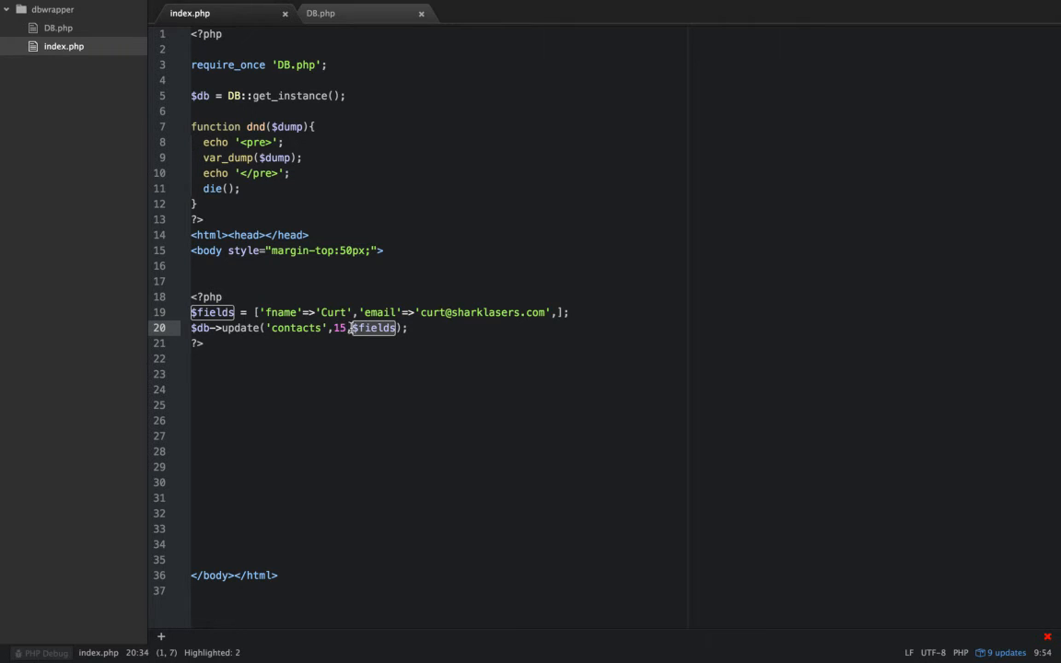
mouse_move(411, 328)
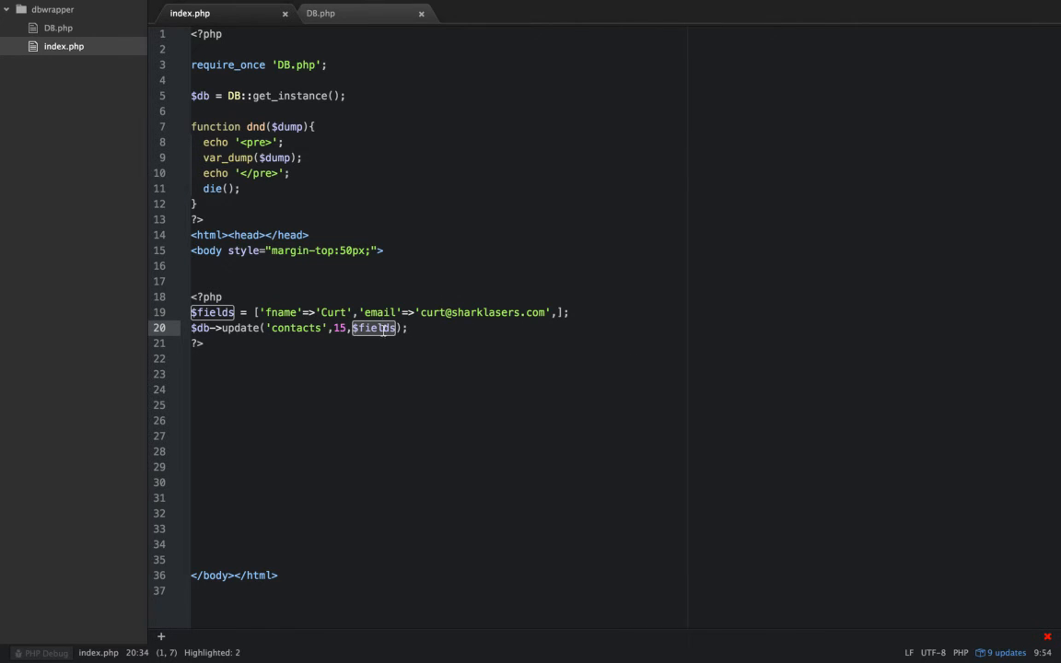
mouse_move(535, 287)
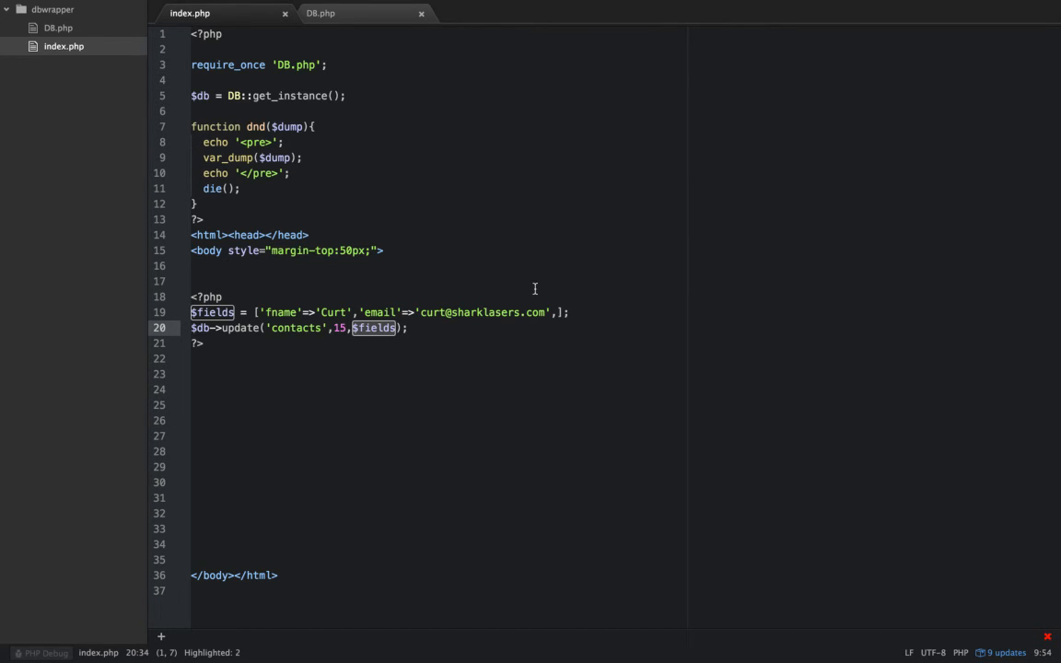
mouse_move(358, 29)
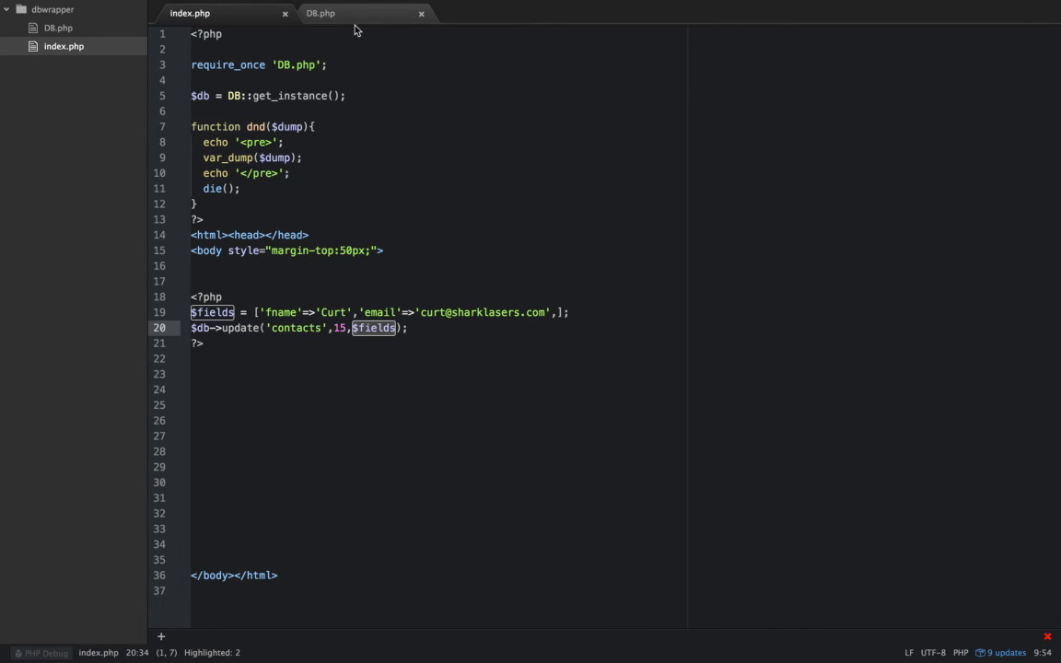
click(321, 12)
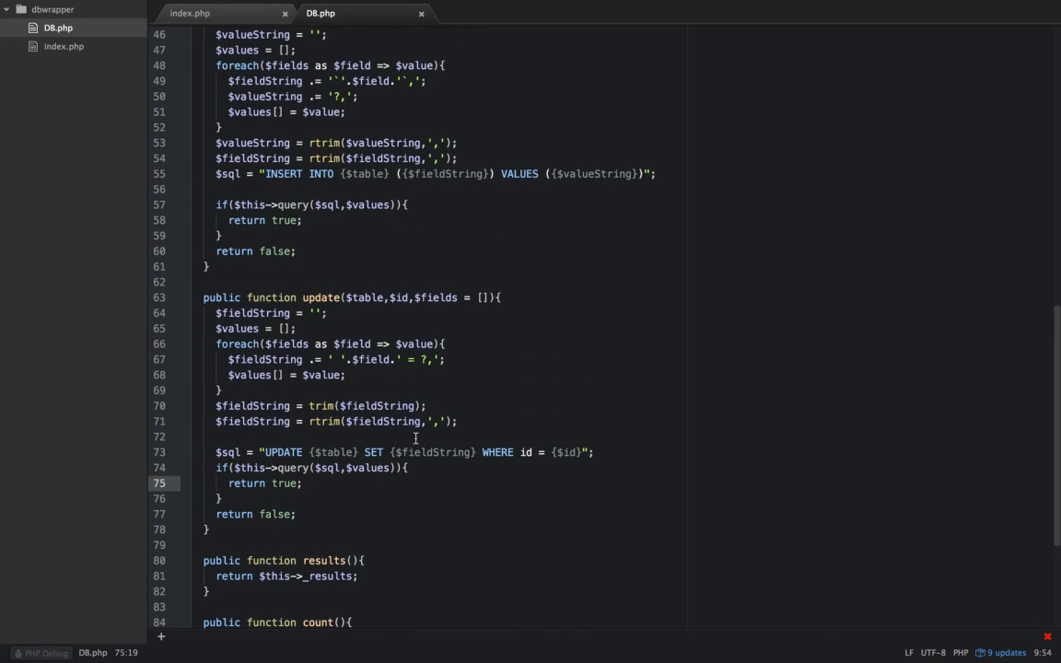